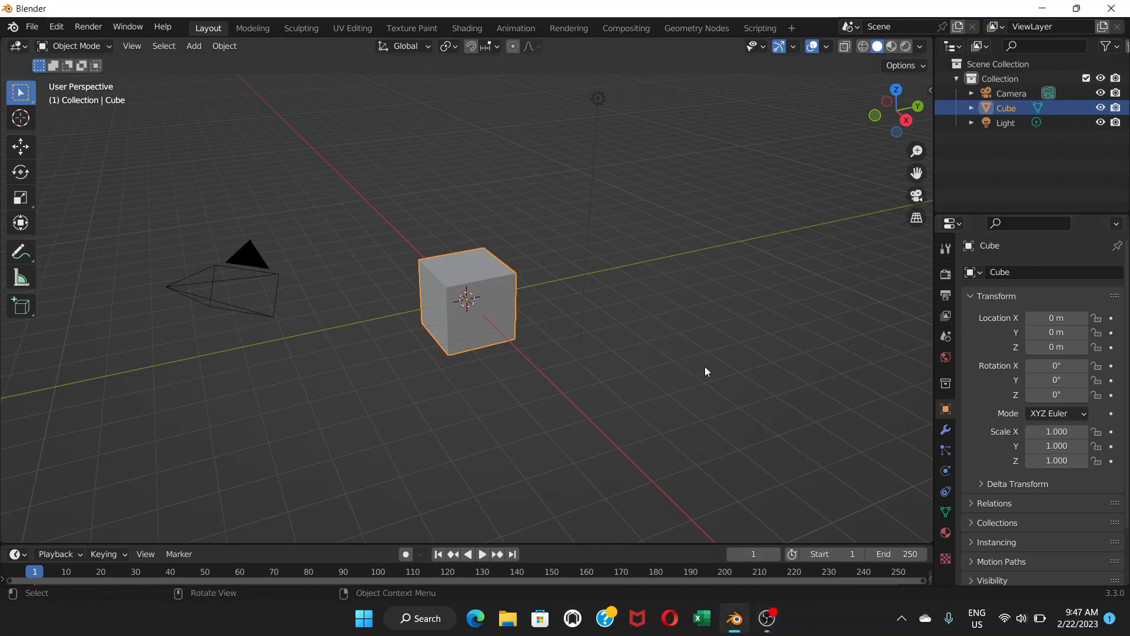
{"action": "mouse_move", "coordinate": [550, 357]}
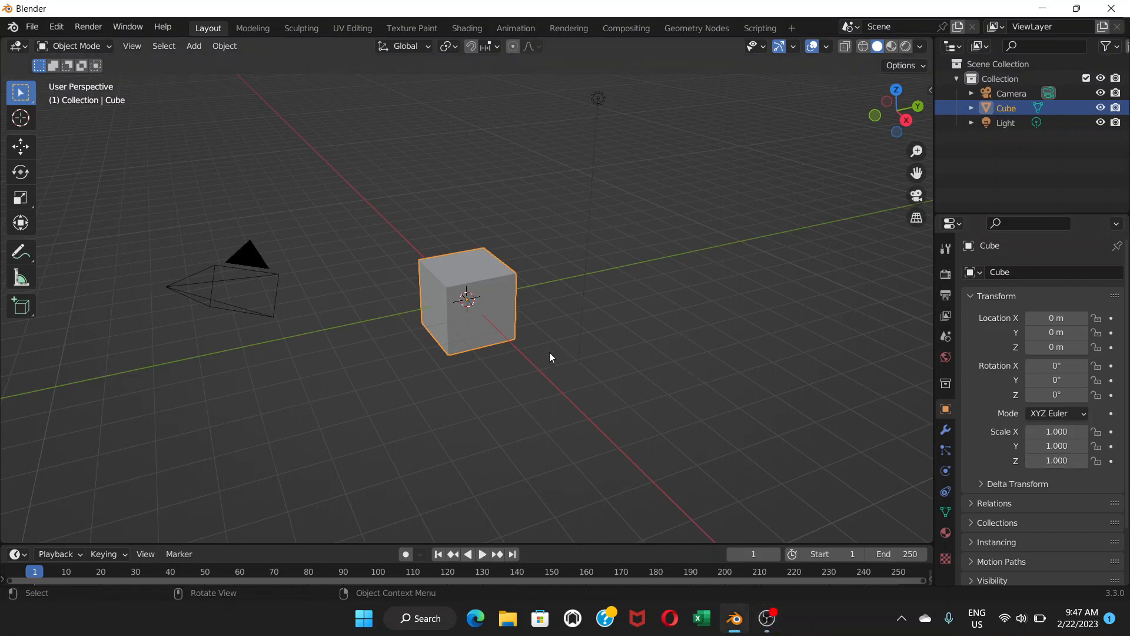
{"action": "mouse_move", "coordinate": [550, 352]}
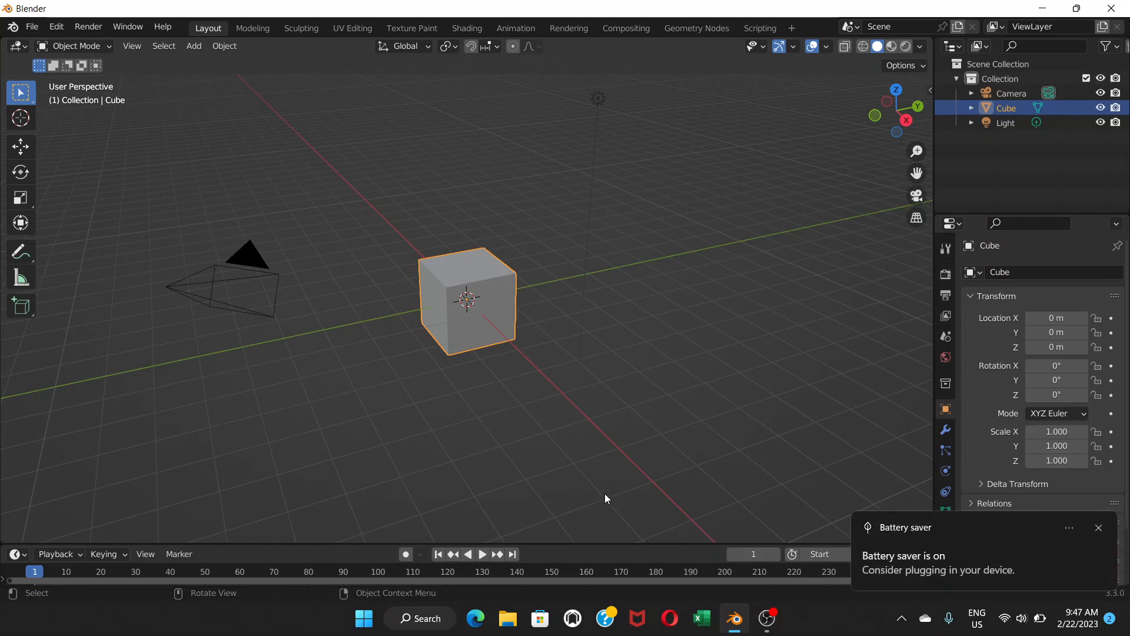
{"action": "mouse_move", "coordinate": [545, 481]}
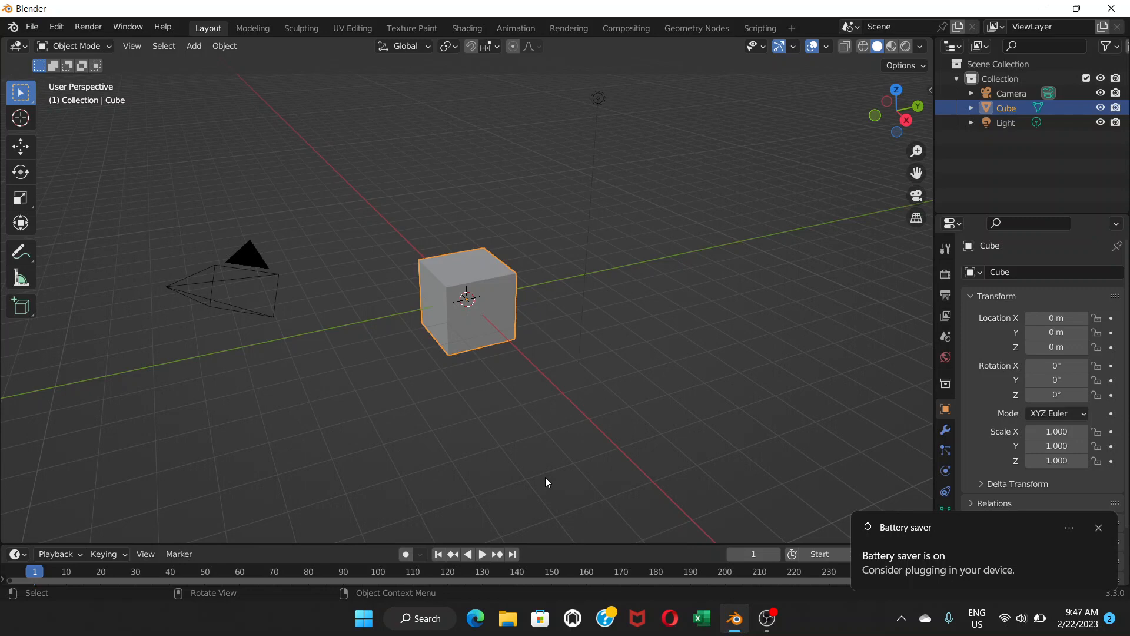
{"action": "mouse_move", "coordinate": [458, 399]}
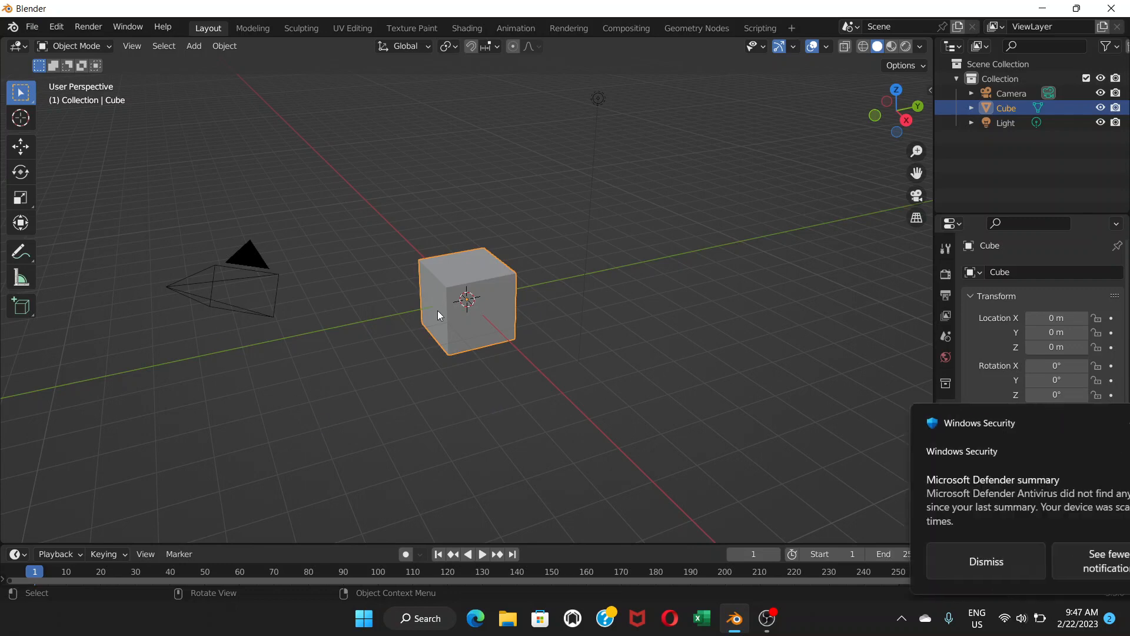
Duplicate the cube three times and drag each copy to its own spot around the original.
{"action": "left_click", "coordinate": [984, 561]}
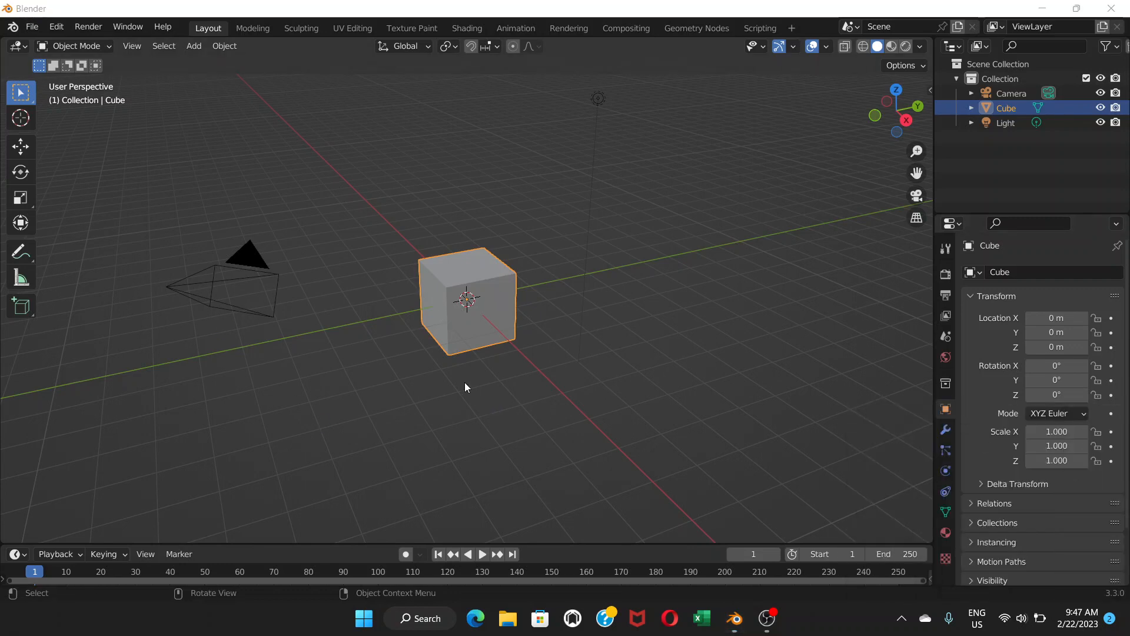
{"action": "mouse_move", "coordinate": [471, 357]}
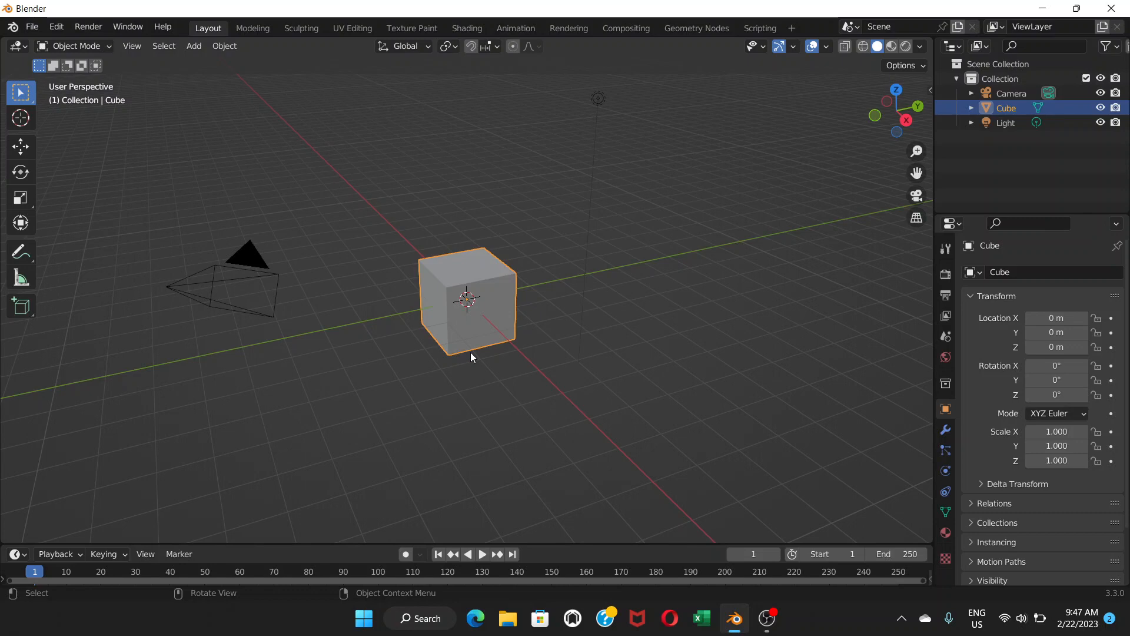
{"action": "mouse_move", "coordinate": [351, 255]}
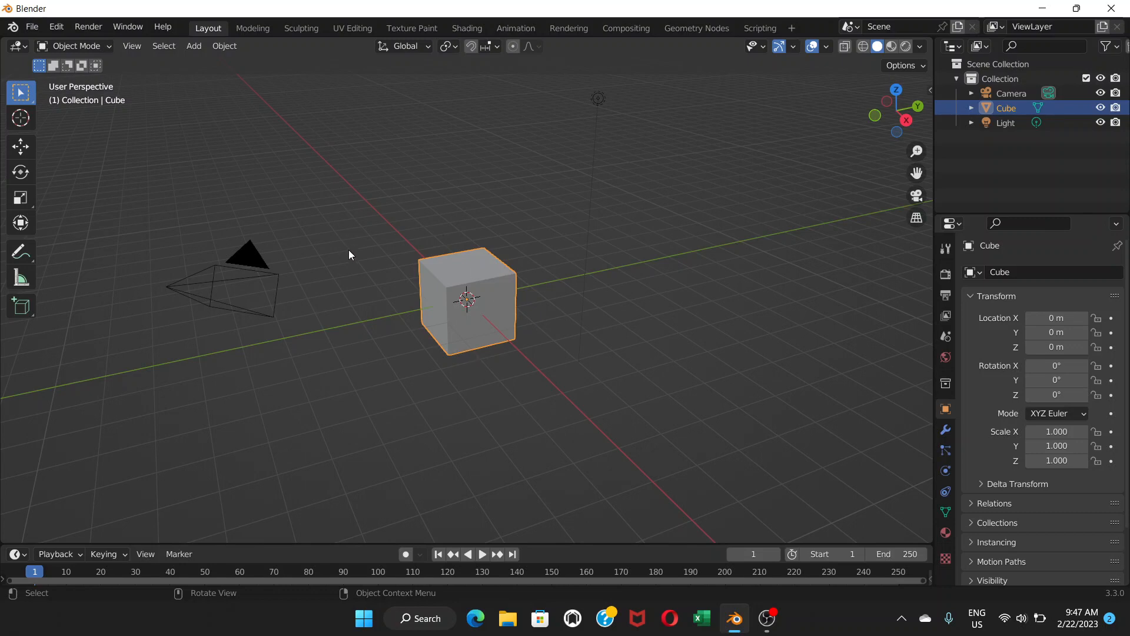
{"action": "mouse_move", "coordinate": [486, 293]}
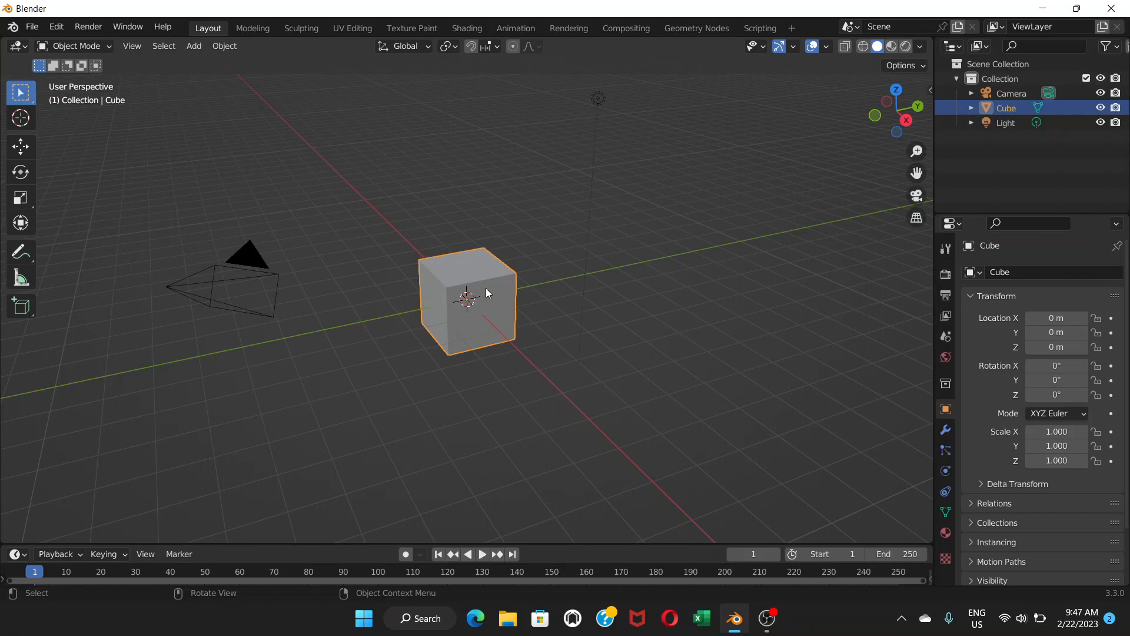
{"action": "mouse_move", "coordinate": [192, 46]}
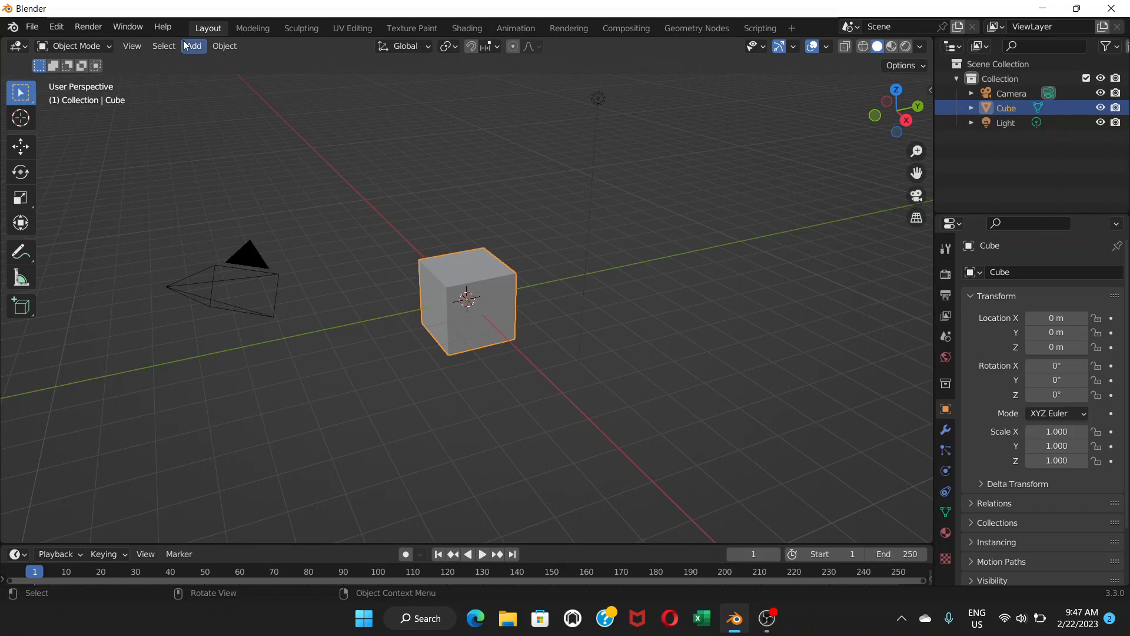
{"action": "left_click", "coordinate": [192, 46]}
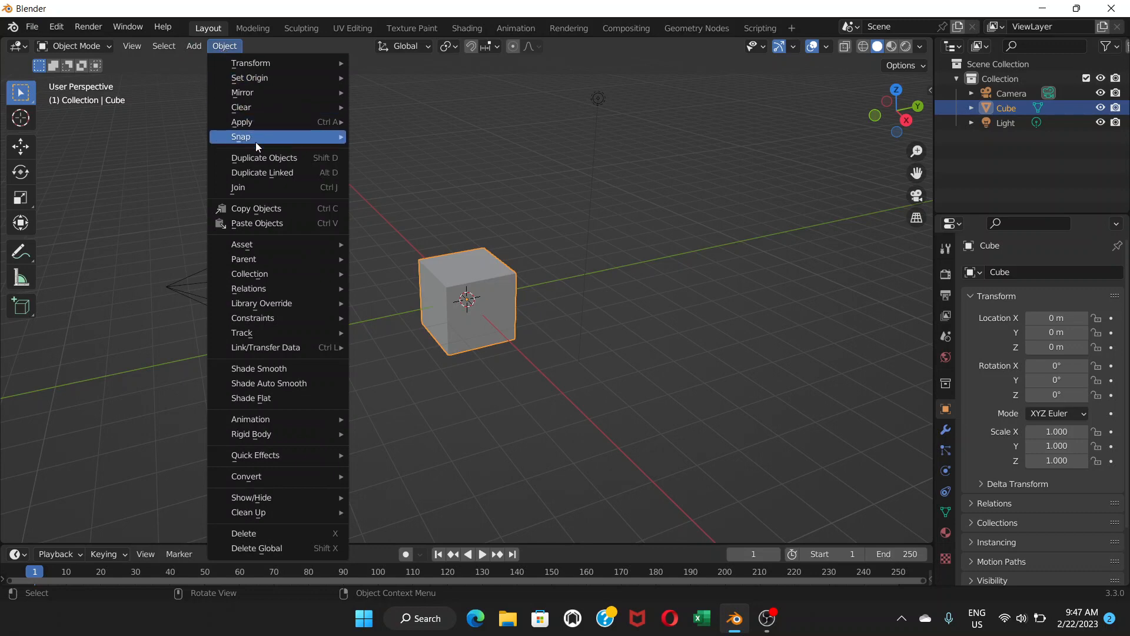
{"action": "left_click", "coordinate": [497, 336]}
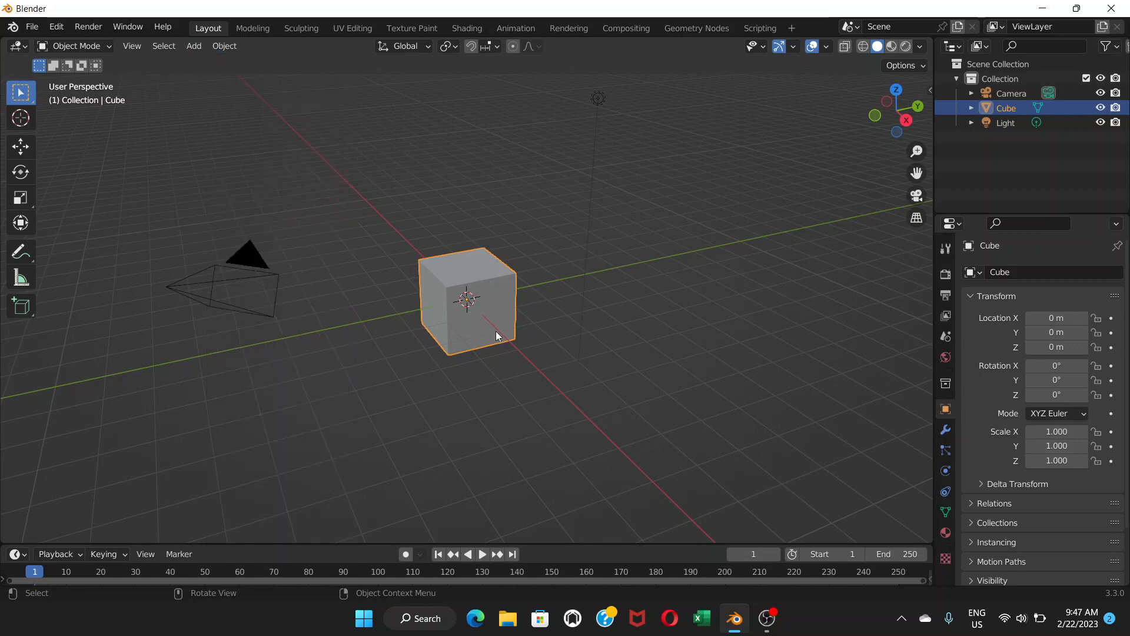
{"action": "mouse_move", "coordinate": [503, 338]}
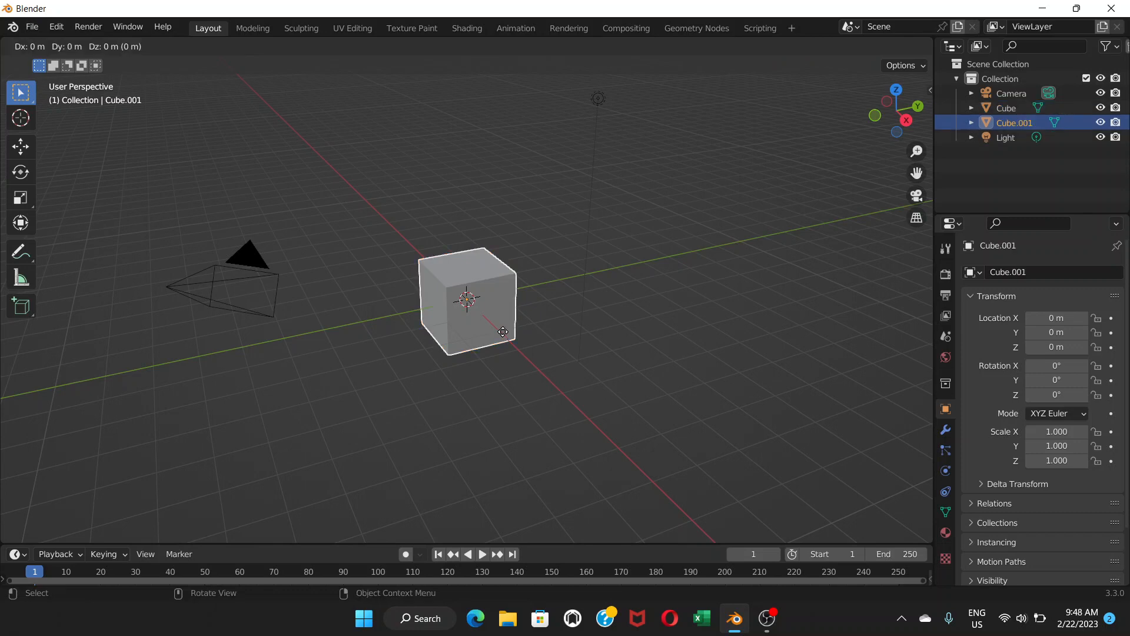
{"action": "left_click_drag", "start_coordinate": [468, 298], "coordinate": [561, 187]}
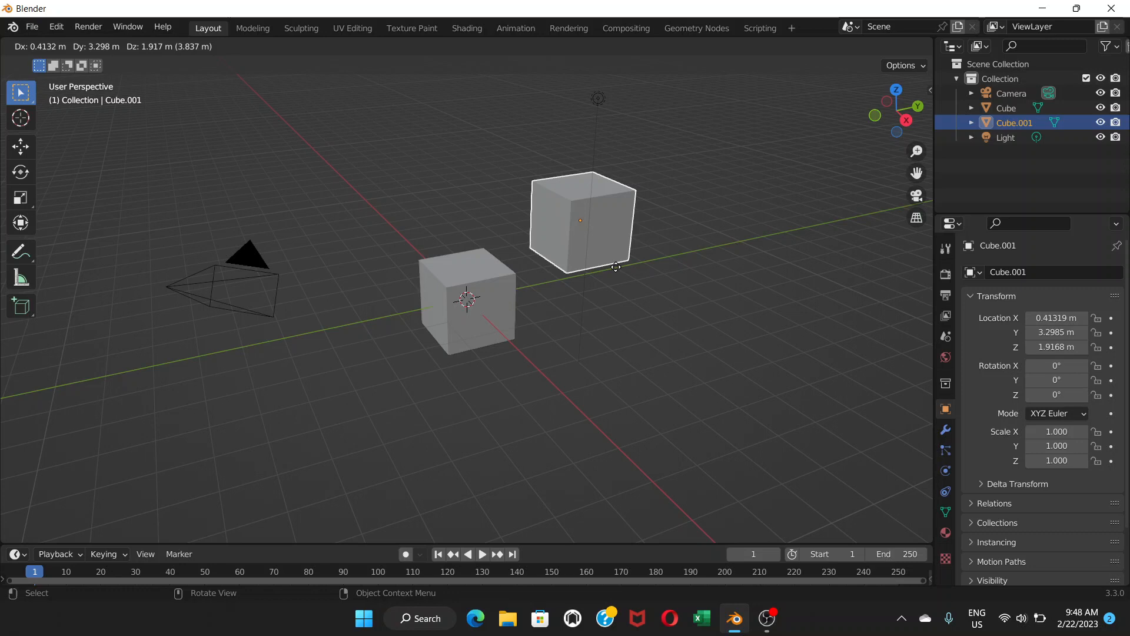
{"action": "left_click_drag", "start_coordinate": [580, 221], "coordinate": [652, 238]}
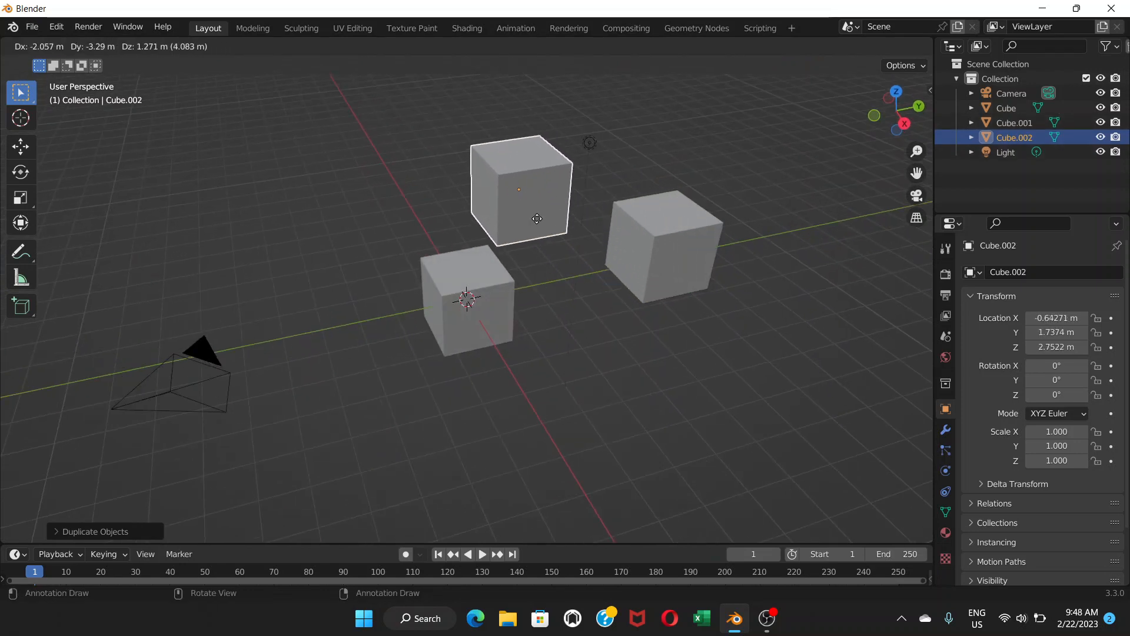
{"action": "left_click_drag", "start_coordinate": [537, 219], "coordinate": [710, 208]}
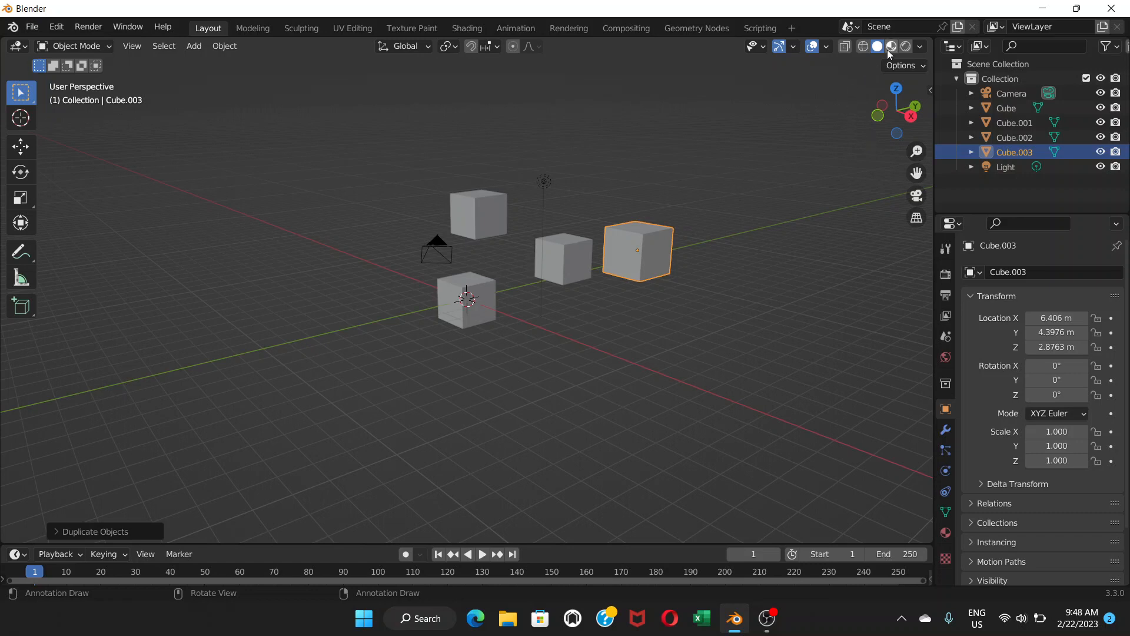
{"action": "mouse_move", "coordinate": [892, 46]}
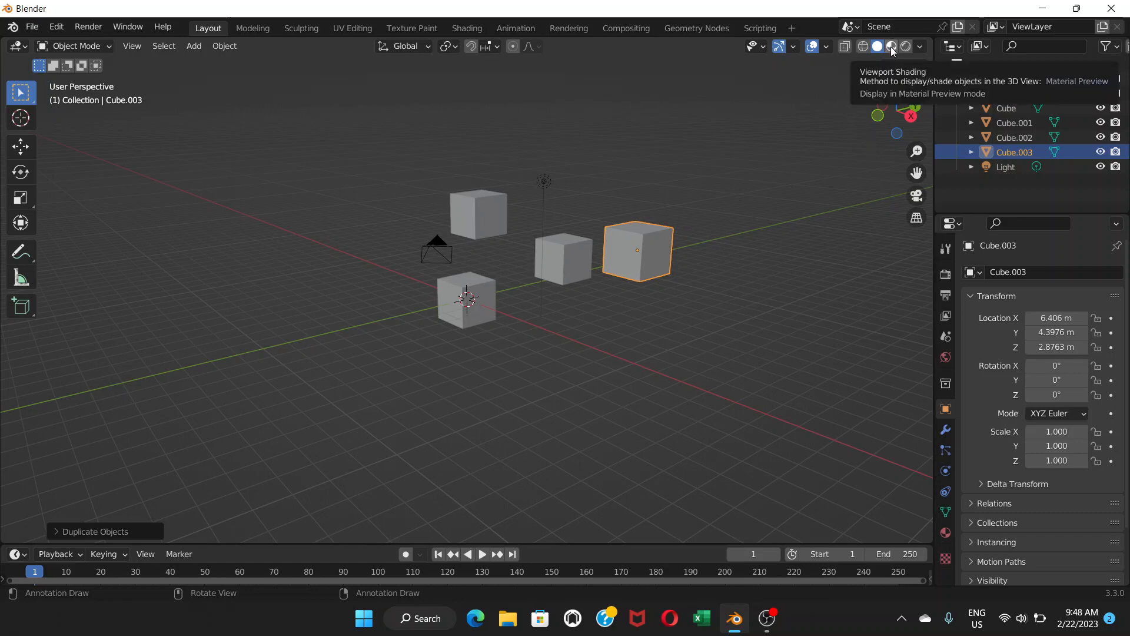
Switch the viewport to Material Preview shading and select the original Cube.
{"action": "left_click", "coordinate": [891, 46]}
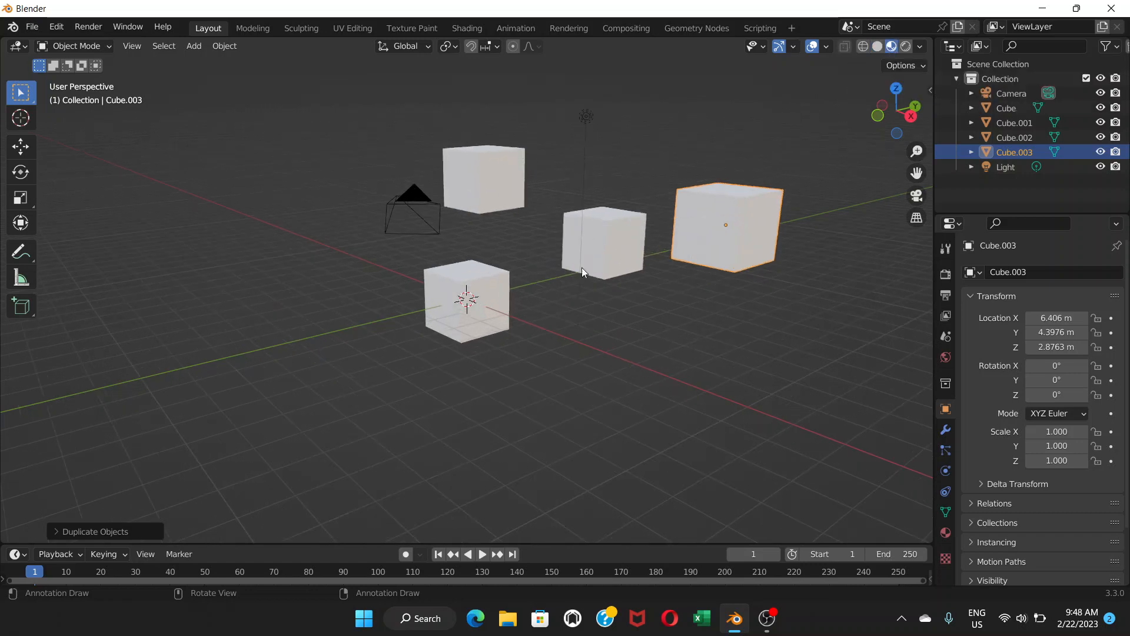
{"action": "mouse_move", "coordinate": [489, 288]}
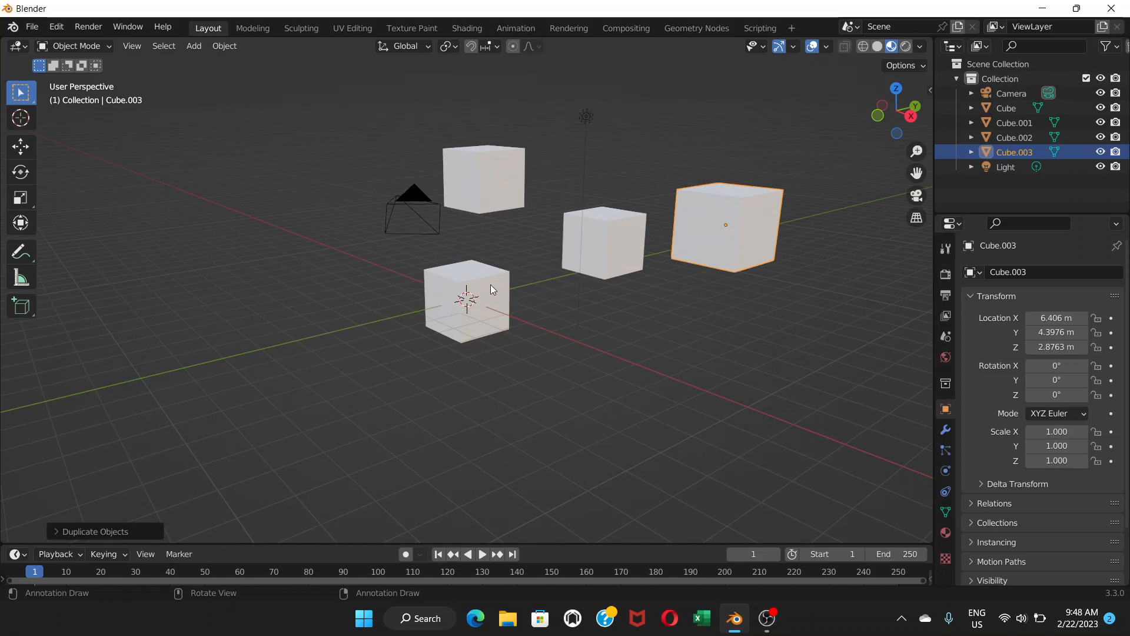
{"action": "left_click", "coordinate": [1007, 108]}
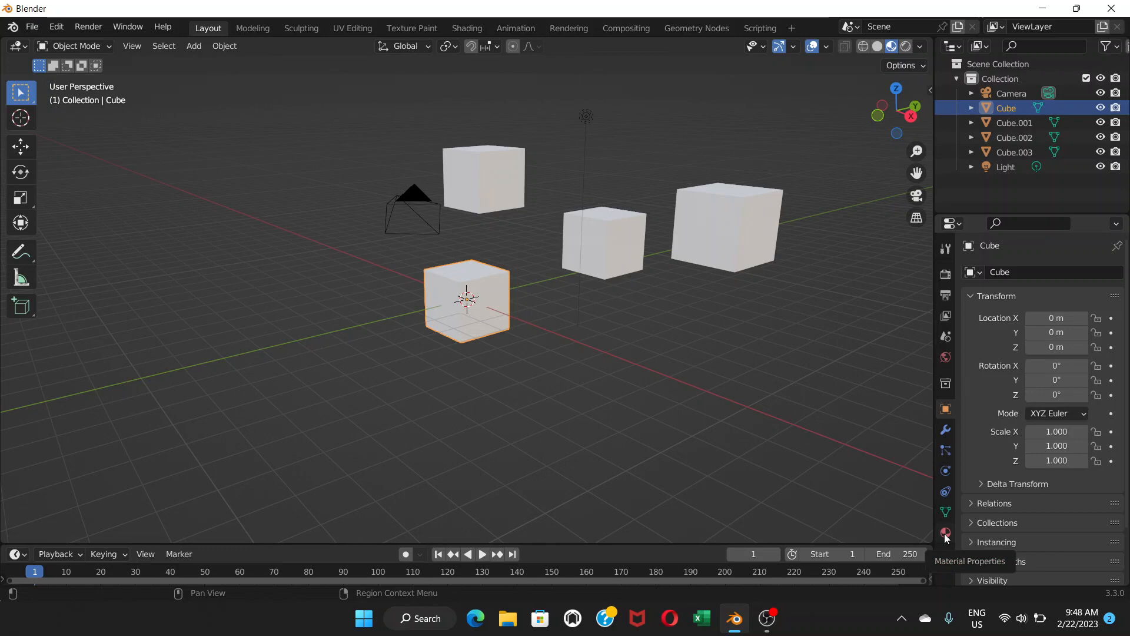
Set the original cube's Base Color to pink in Material Properties, tinting all four cubes.
{"action": "left_click", "coordinate": [946, 533]}
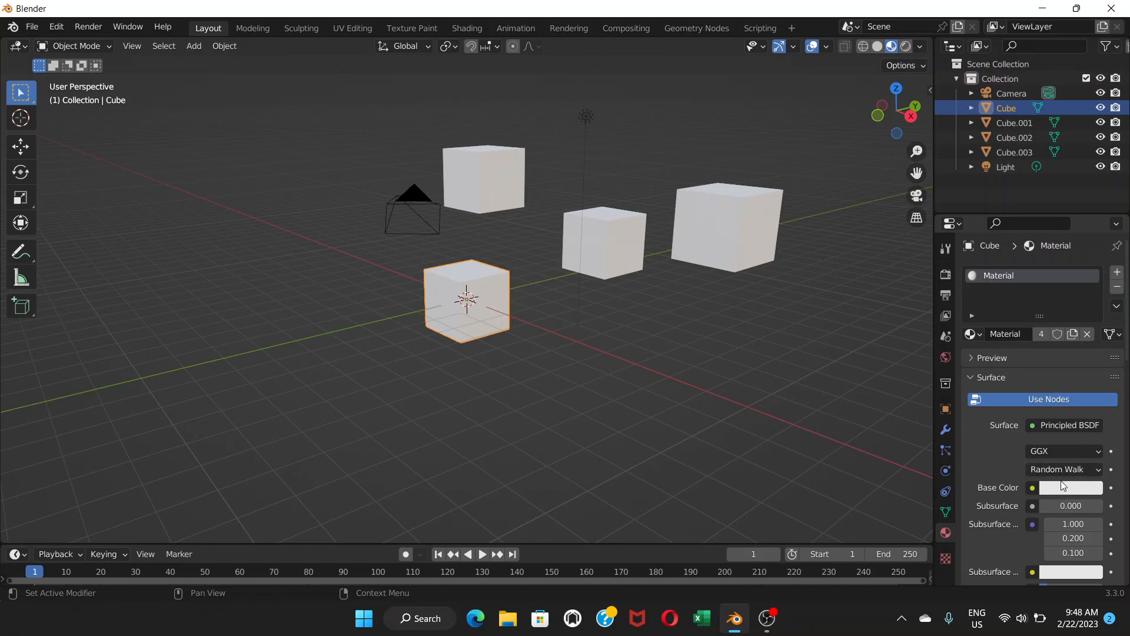
{"action": "left_click", "coordinate": [1072, 488]}
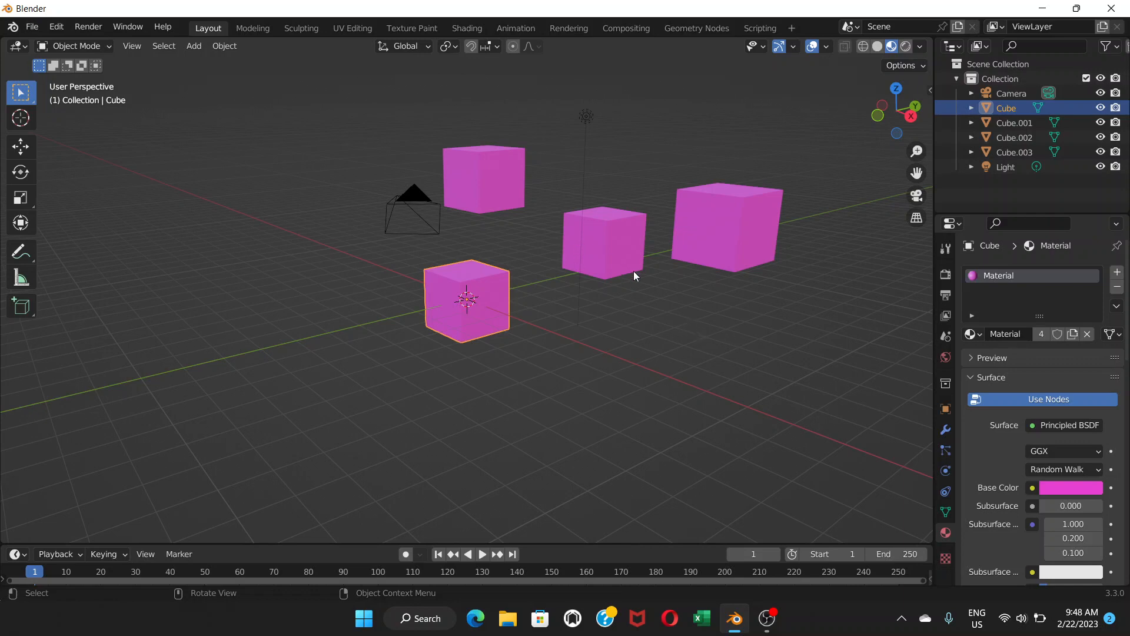
{"action": "mouse_move", "coordinate": [712, 255]}
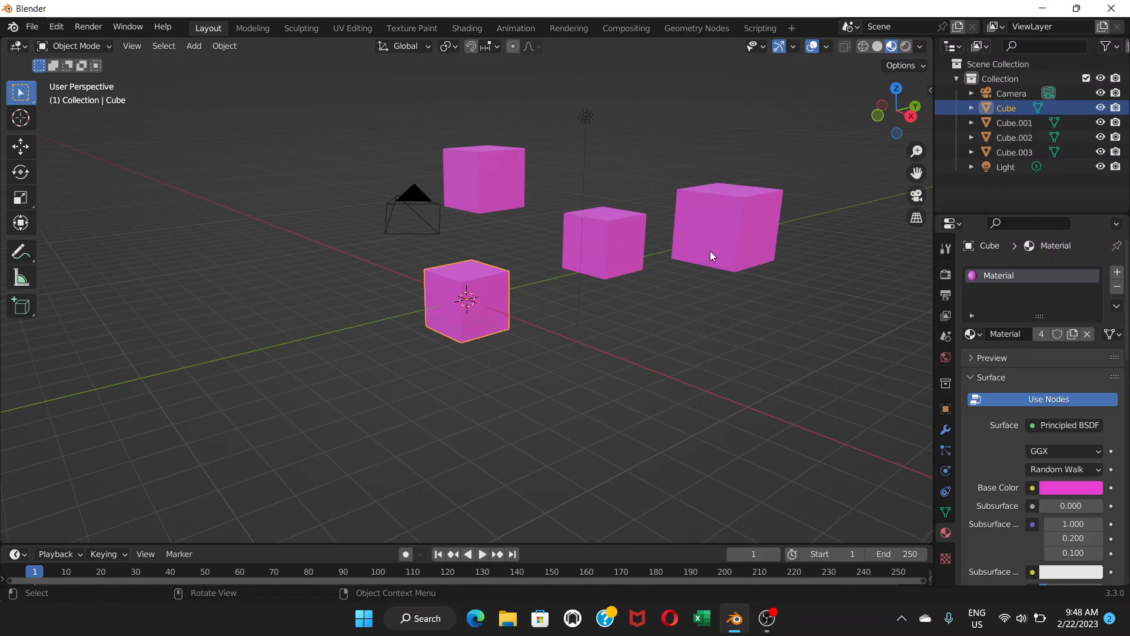
{"action": "mouse_move", "coordinate": [719, 257]}
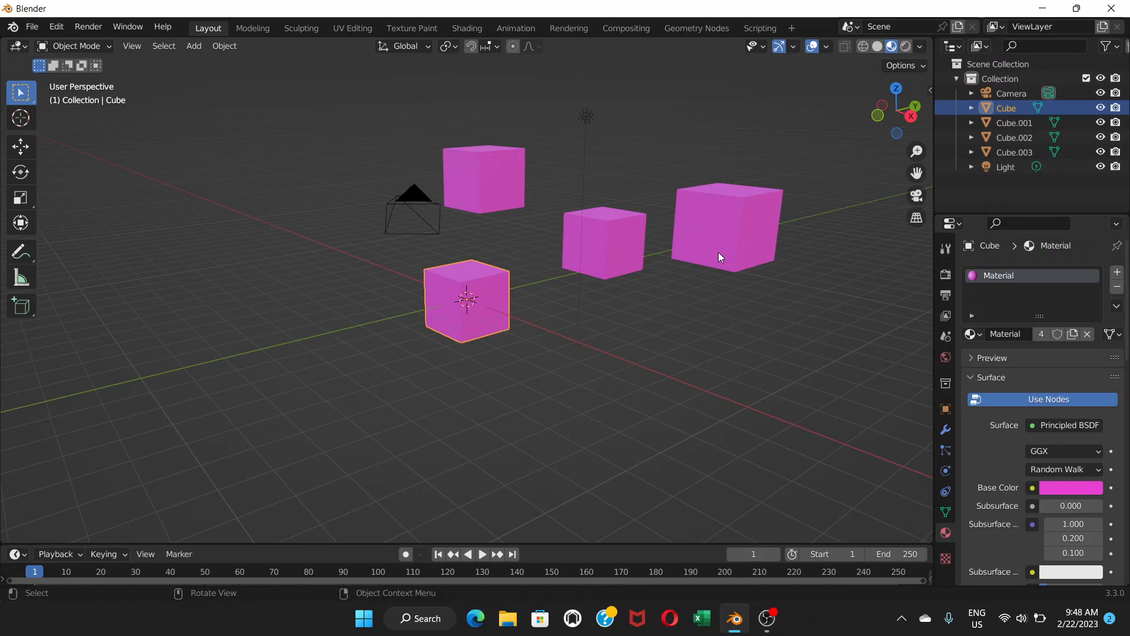
Change the shared material's Base Color through red, white and yellow to a yellow-green.
{"action": "left_click", "coordinate": [1071, 488]}
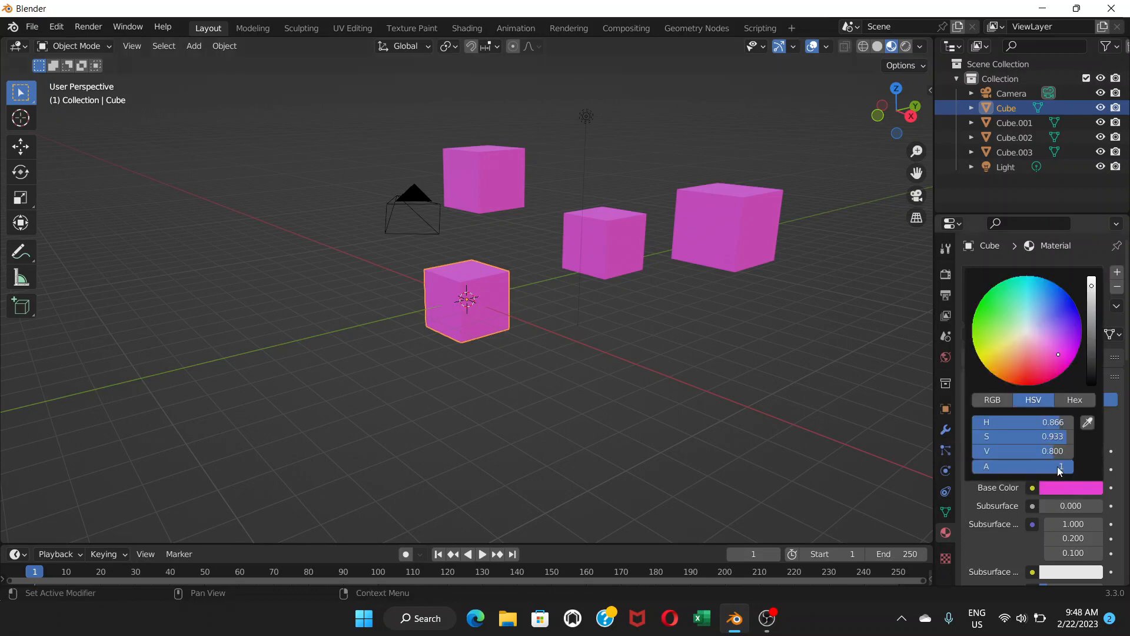
{"action": "left_click", "coordinate": [1029, 373]}
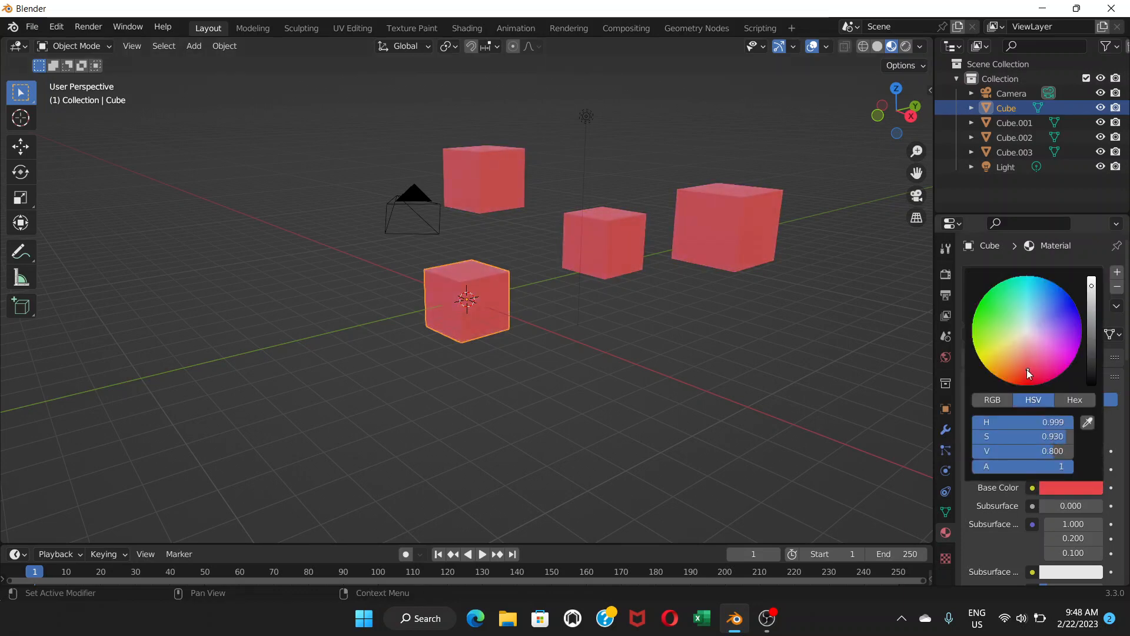
{"action": "left_click", "coordinate": [1027, 336]}
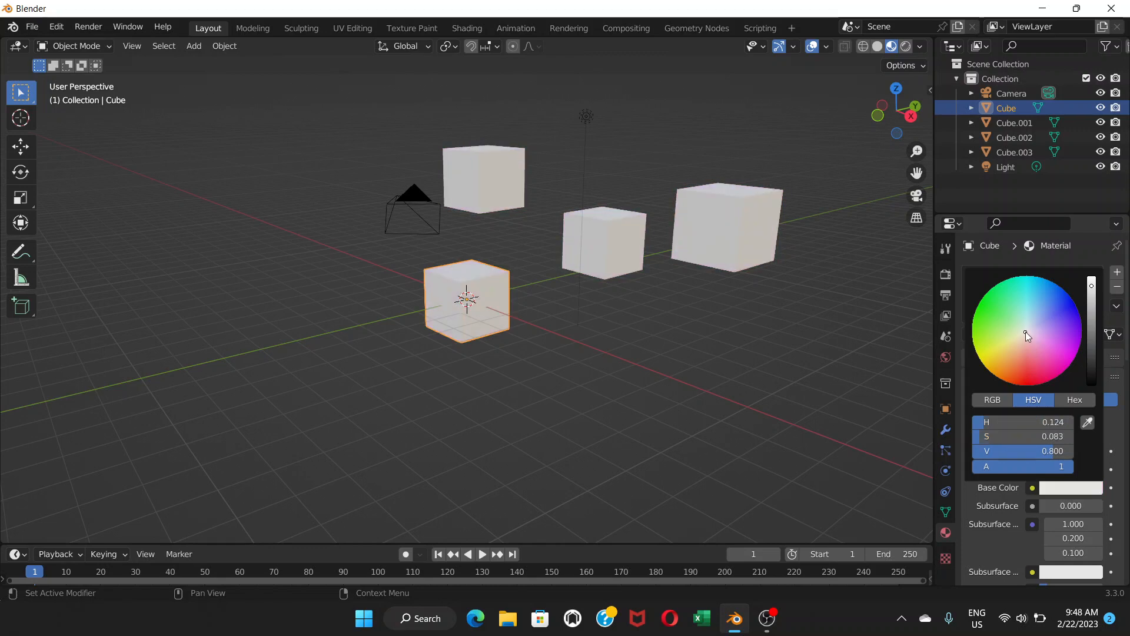
{"action": "left_click", "coordinate": [1005, 354]}
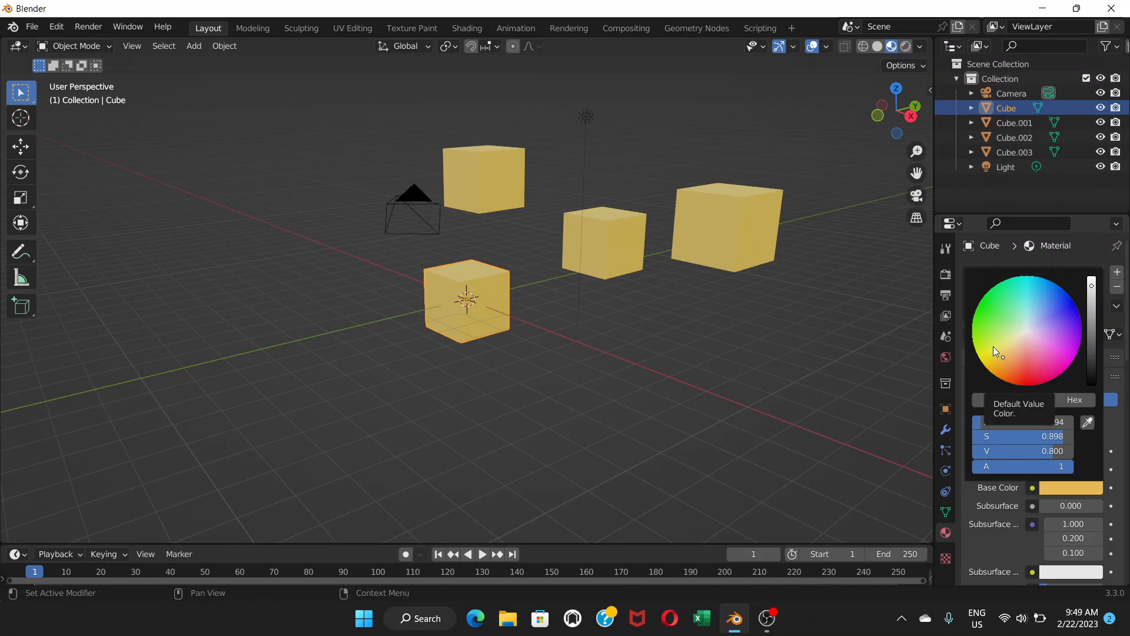
{"action": "left_click", "coordinate": [982, 332]}
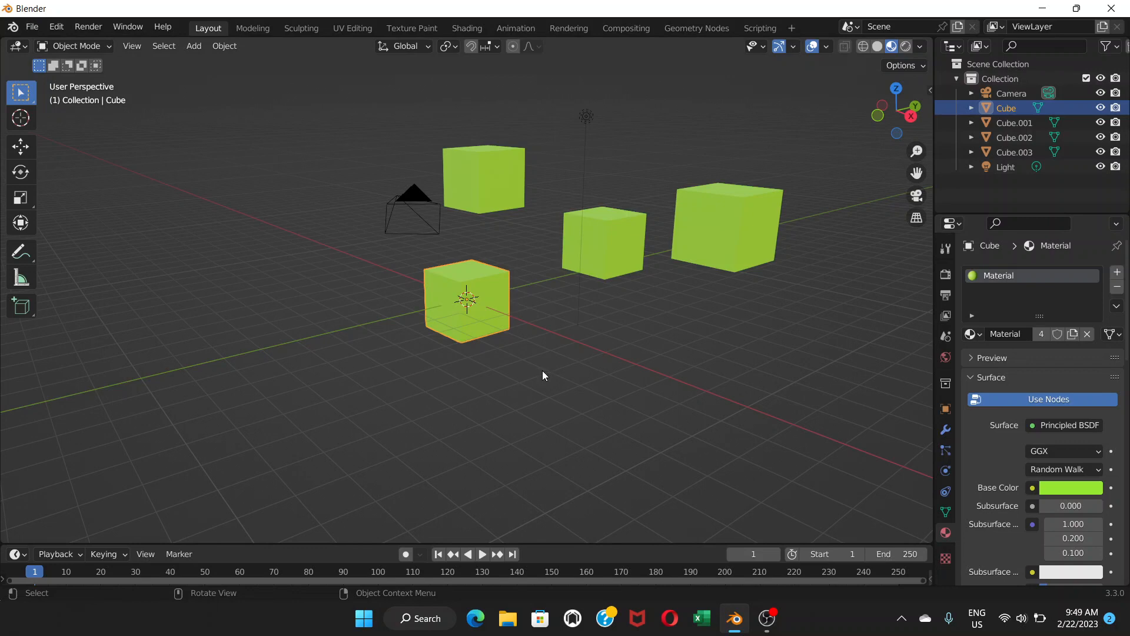
{"action": "mouse_move", "coordinate": [539, 280]}
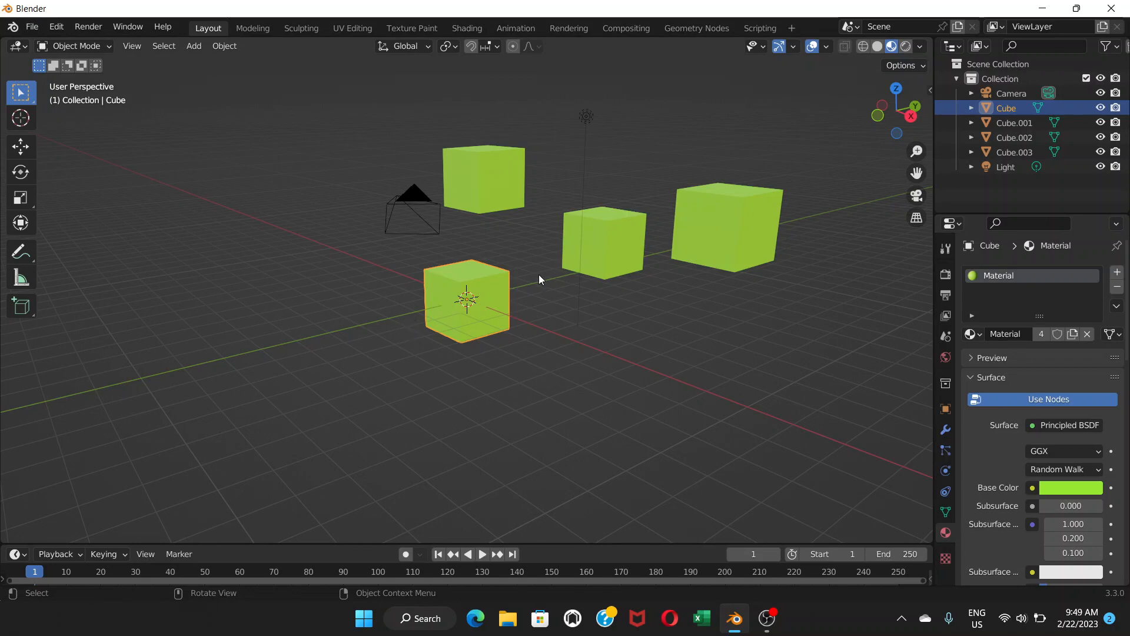
{"action": "mouse_move", "coordinate": [493, 219]}
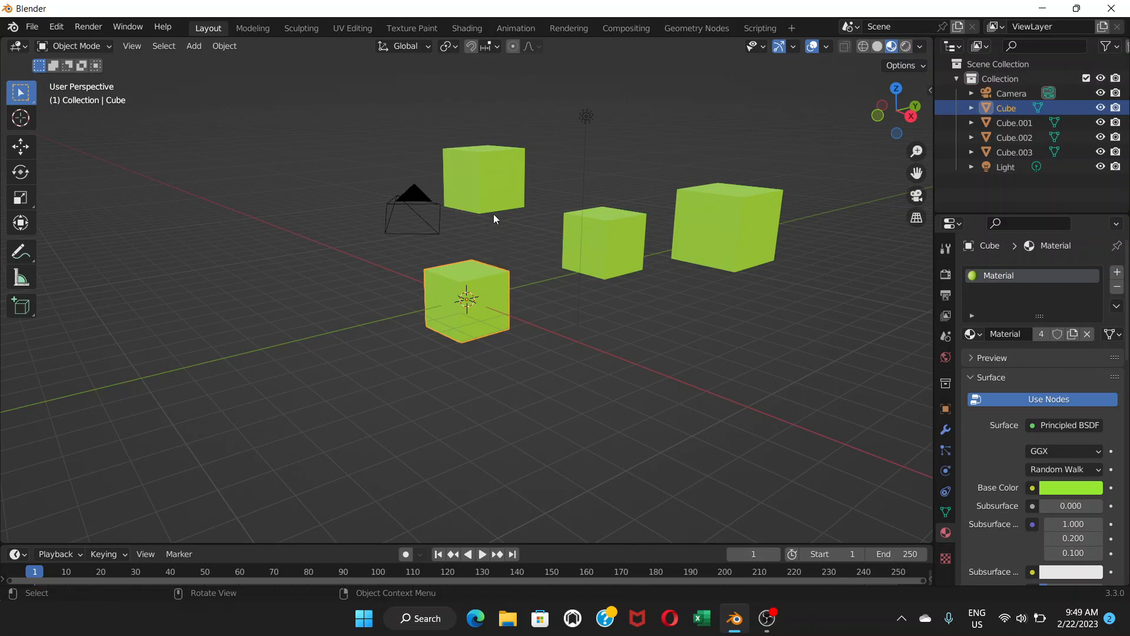
{"action": "mouse_move", "coordinate": [478, 232]}
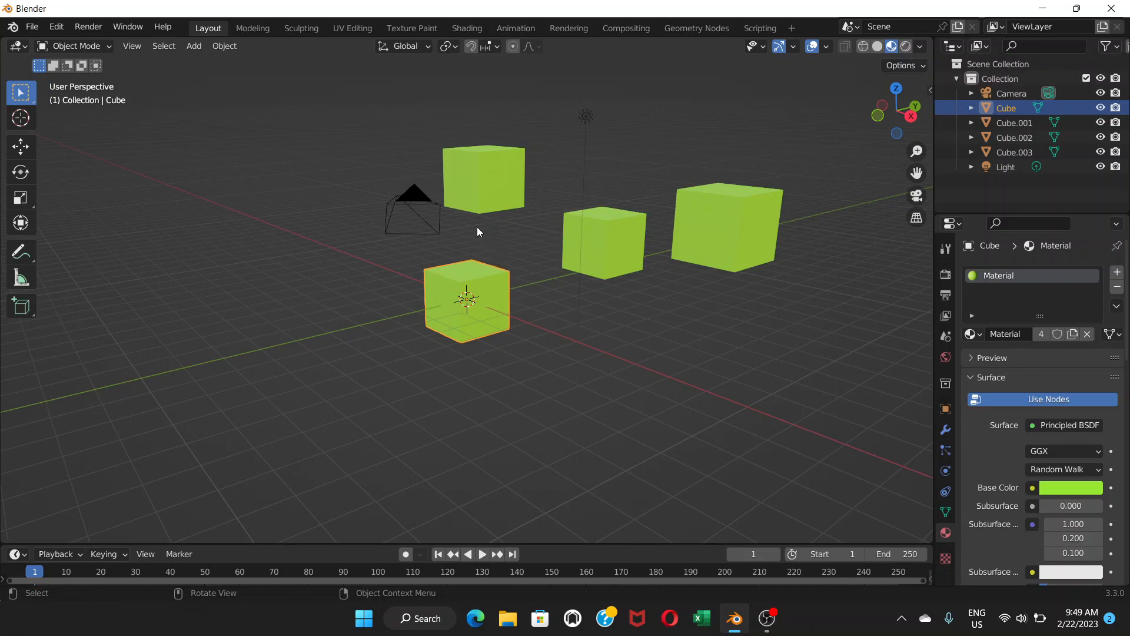
{"action": "mouse_move", "coordinate": [481, 217]}
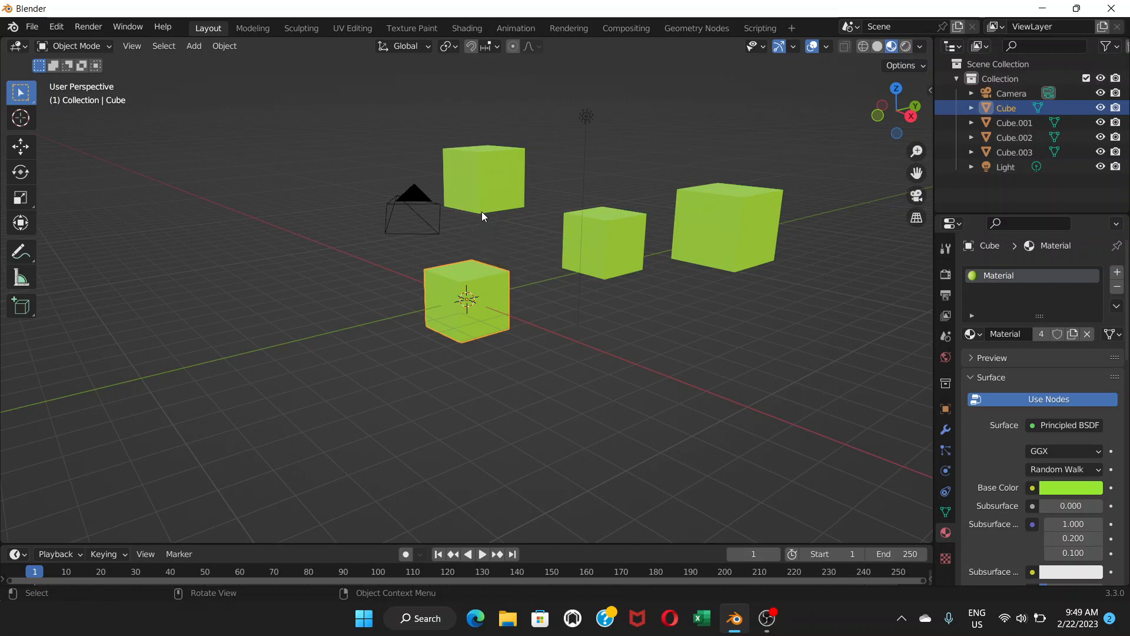
Shift-select the top-left and right cubes so all four green cubes are selected.
{"action": "left_click", "coordinate": [602, 237]}
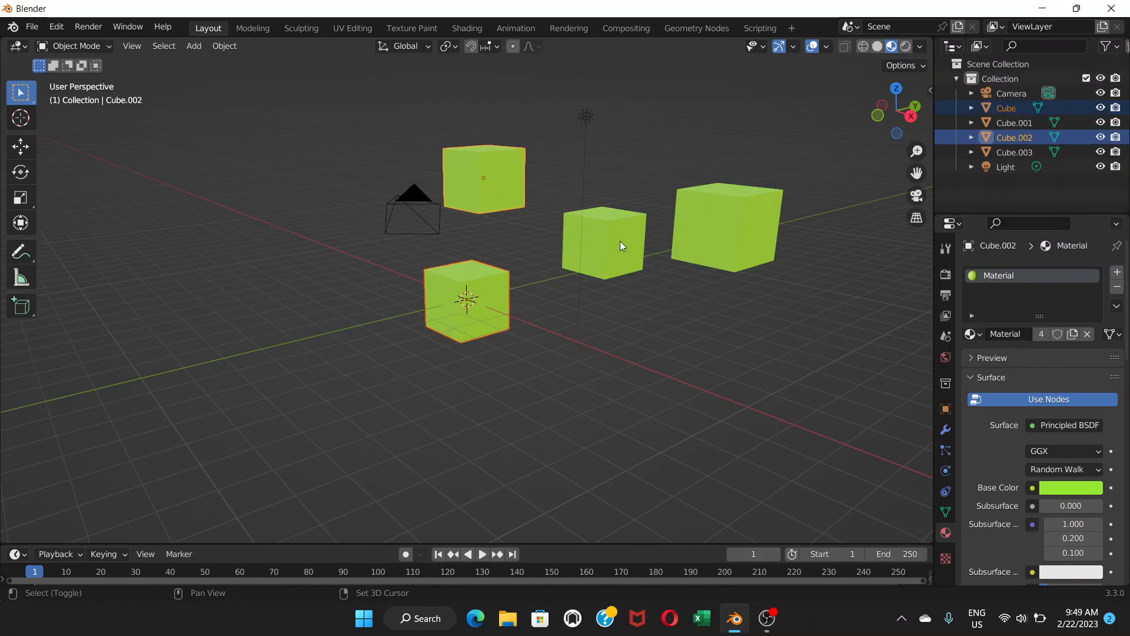
{"action": "left_click", "coordinate": [727, 224]}
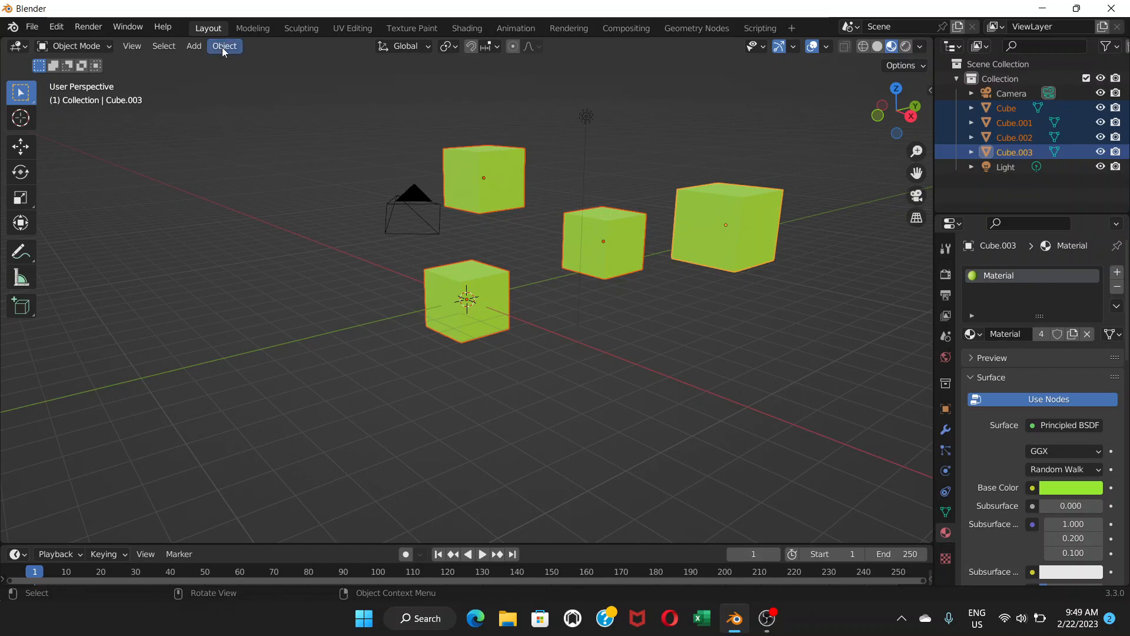
Make Single User with Object & Data & Materials so each cube gets its own material.
{"action": "left_click", "coordinate": [223, 46]}
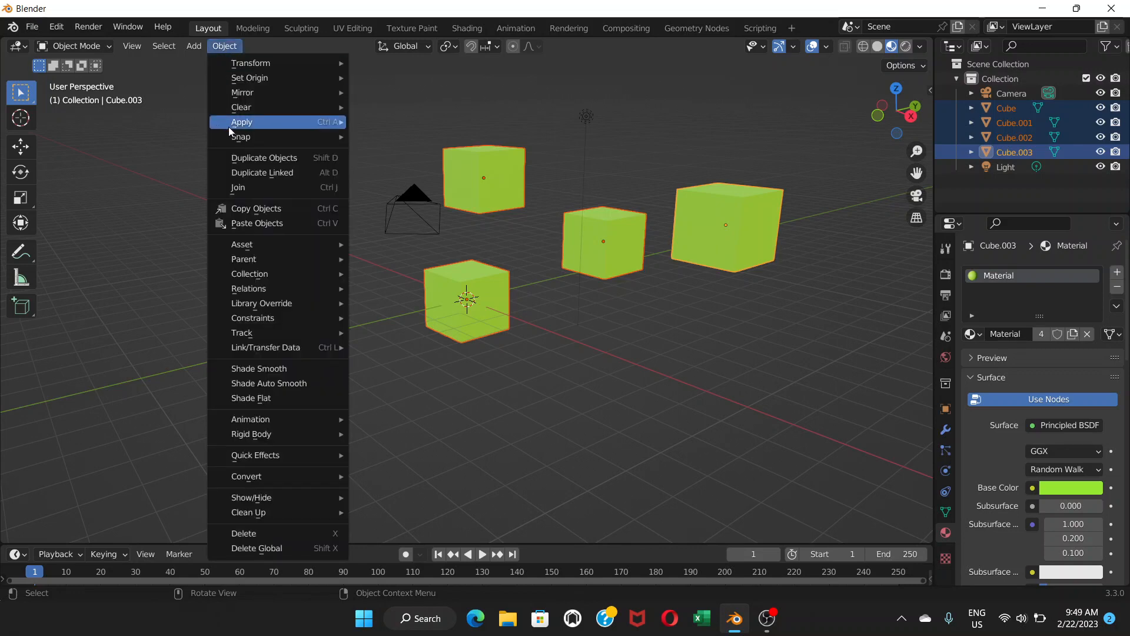
{"action": "mouse_move", "coordinate": [248, 289]}
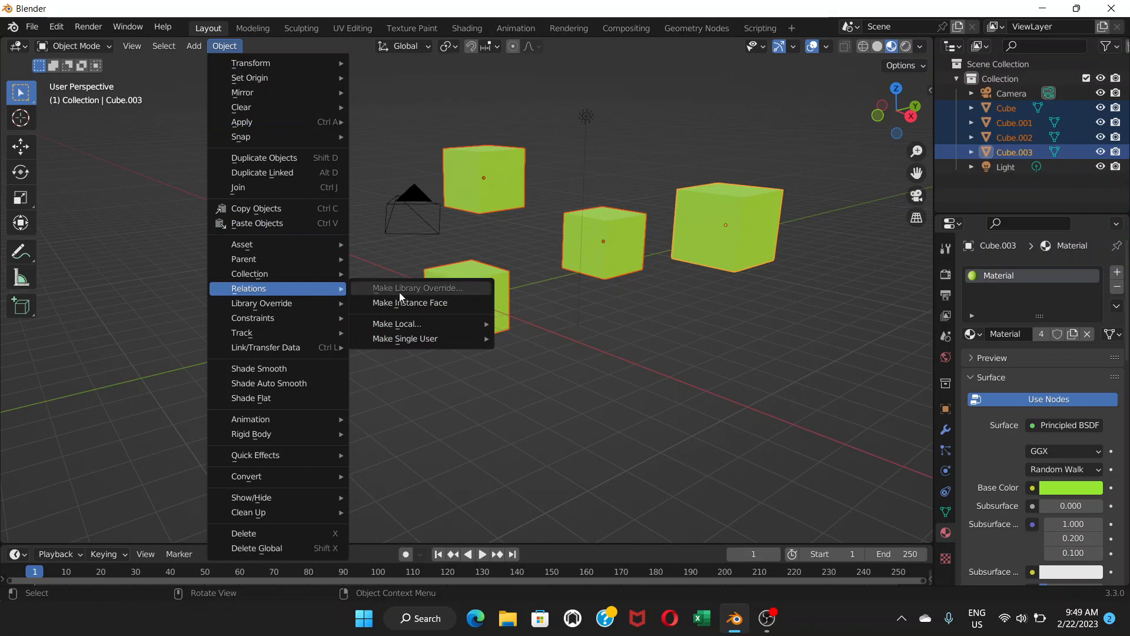
{"action": "mouse_move", "coordinate": [403, 338]}
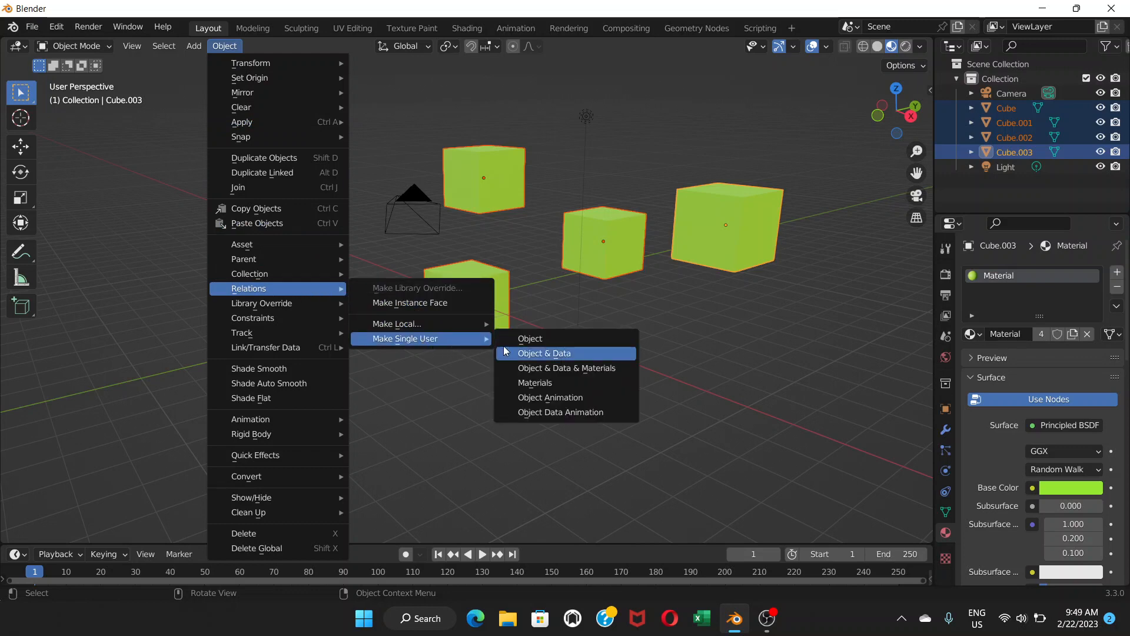
{"action": "mouse_move", "coordinate": [566, 367]}
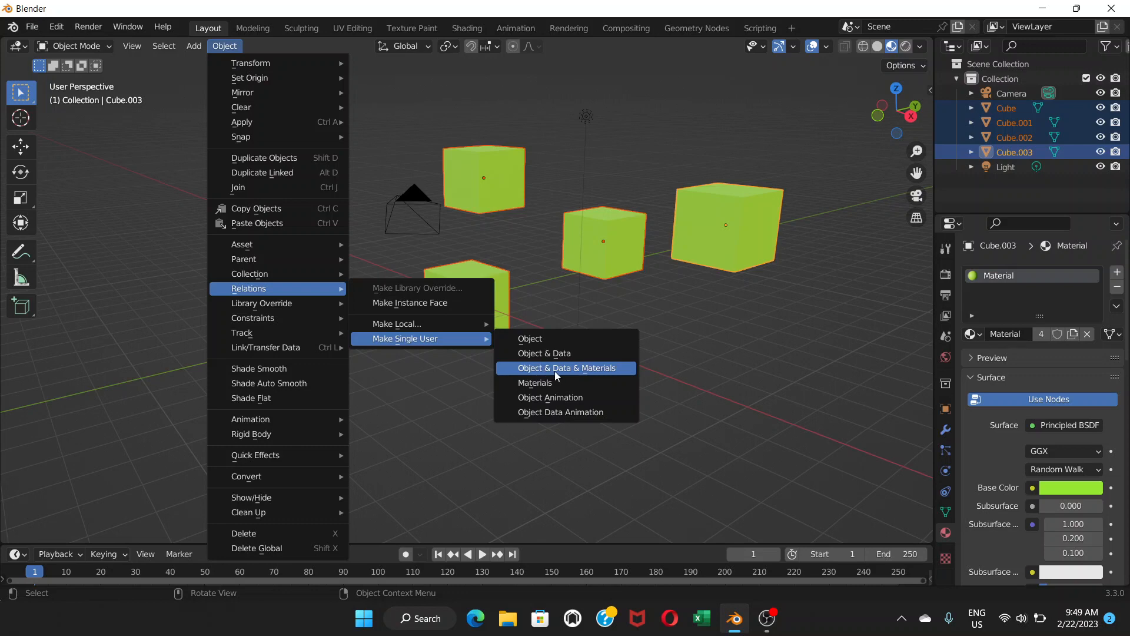
{"action": "mouse_move", "coordinate": [544, 354]}
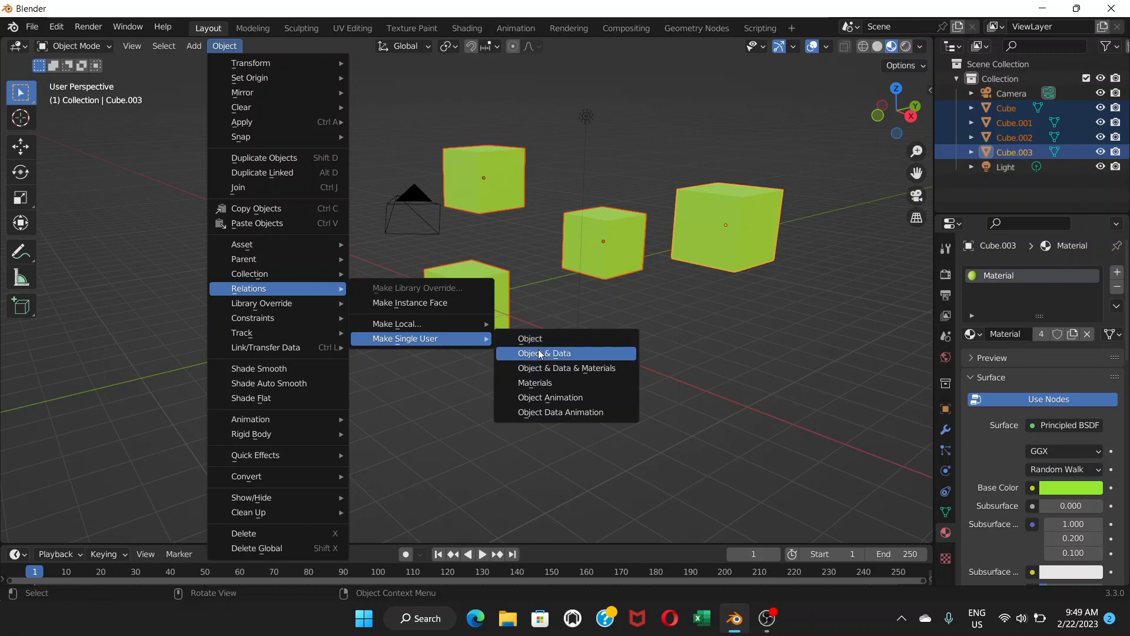
{"action": "mouse_move", "coordinate": [544, 354]}
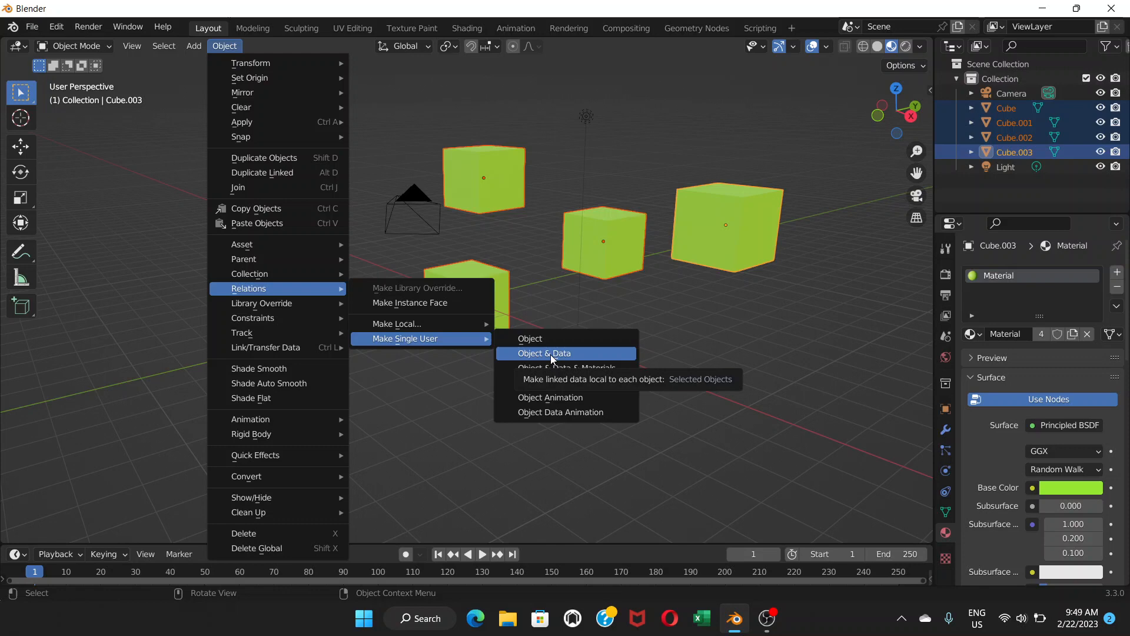
{"action": "mouse_move", "coordinate": [567, 368]}
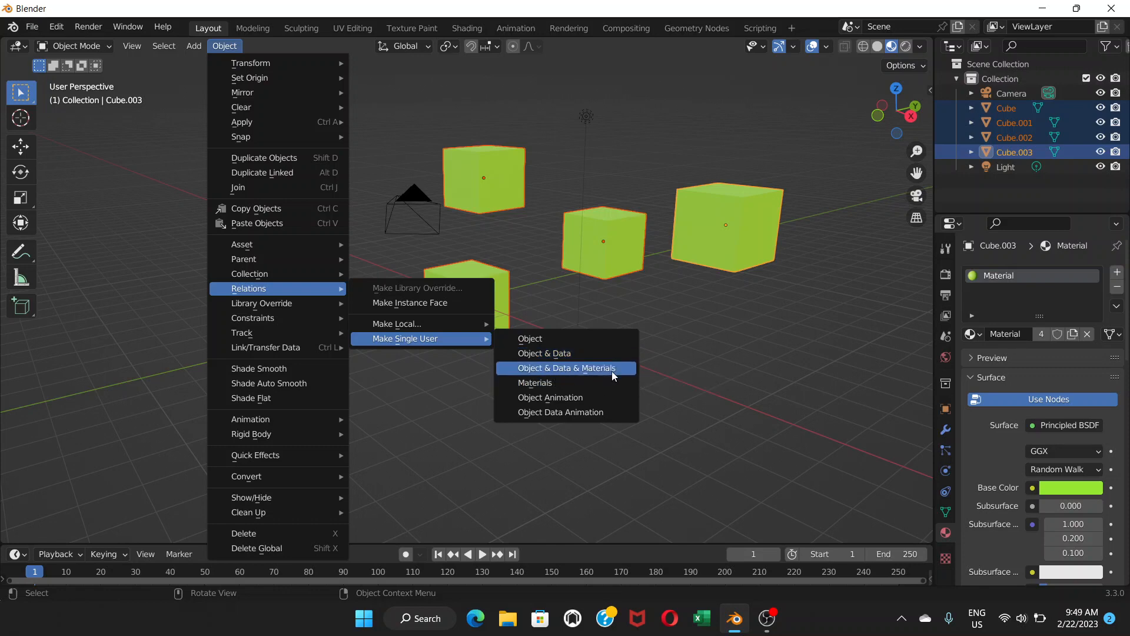
{"action": "mouse_move", "coordinate": [608, 378]}
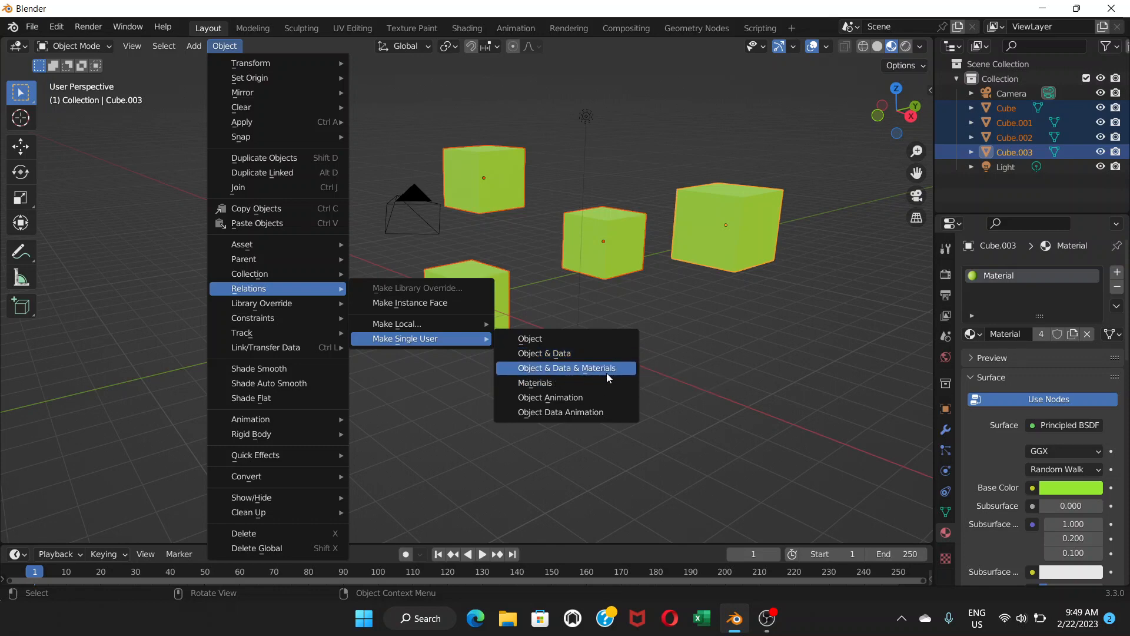
{"action": "mouse_move", "coordinate": [566, 368]}
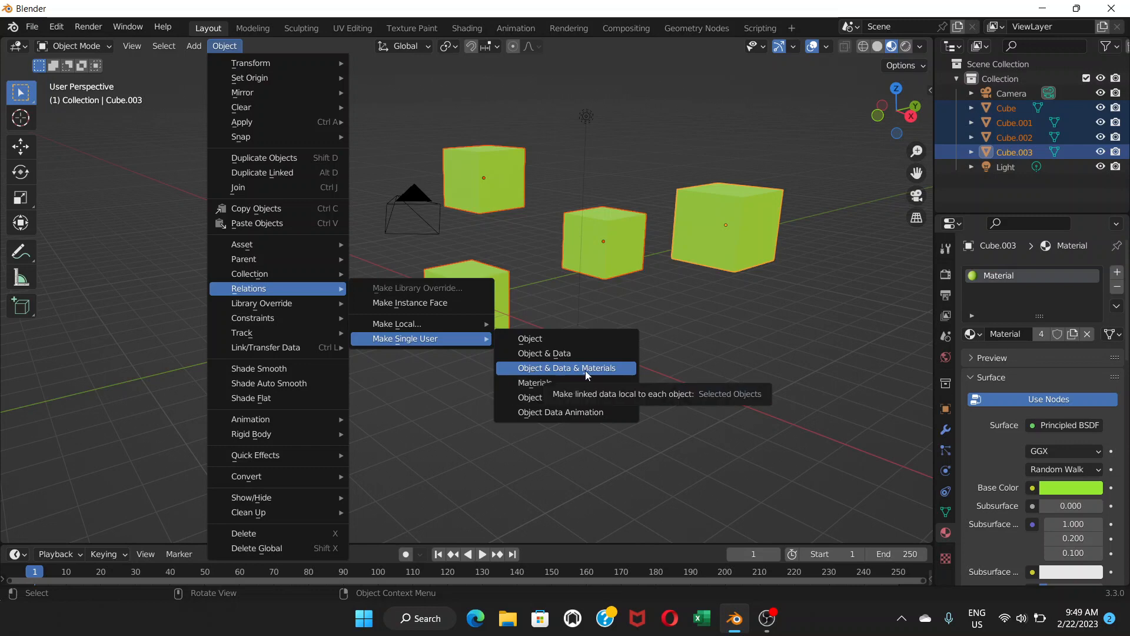
{"action": "mouse_move", "coordinate": [598, 375]}
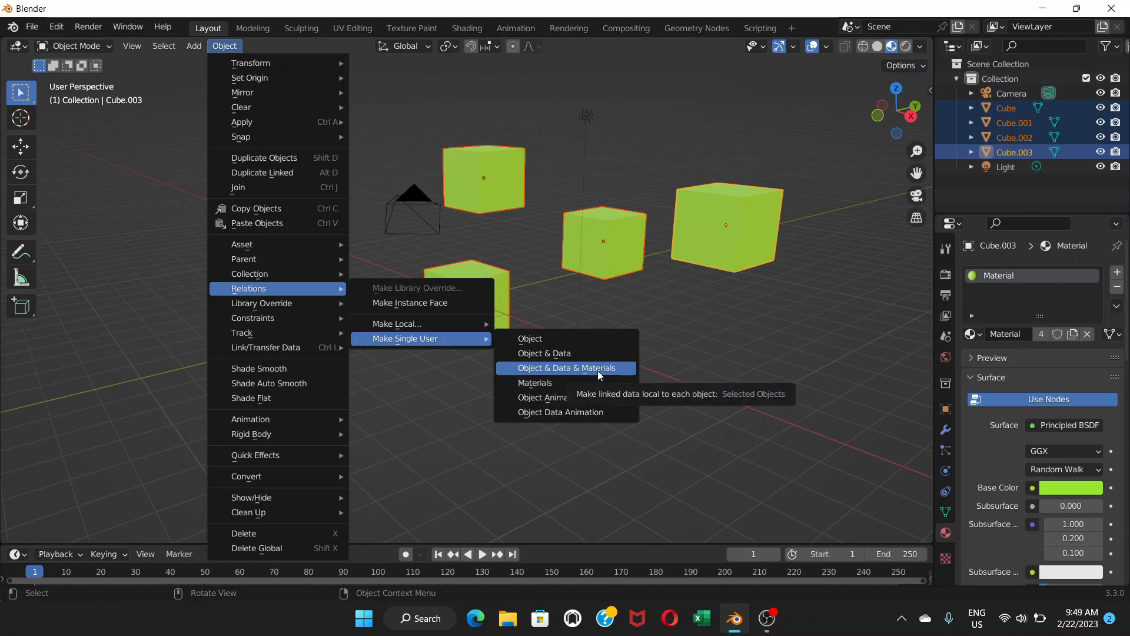
{"action": "mouse_move", "coordinate": [586, 371]}
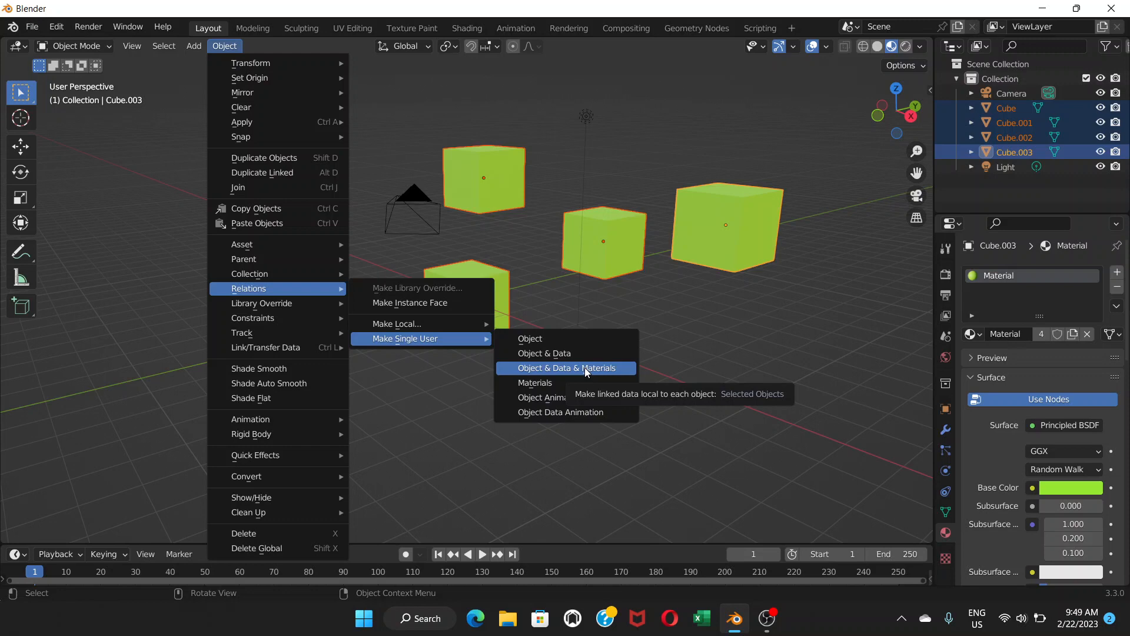
{"action": "left_click", "coordinate": [565, 367]}
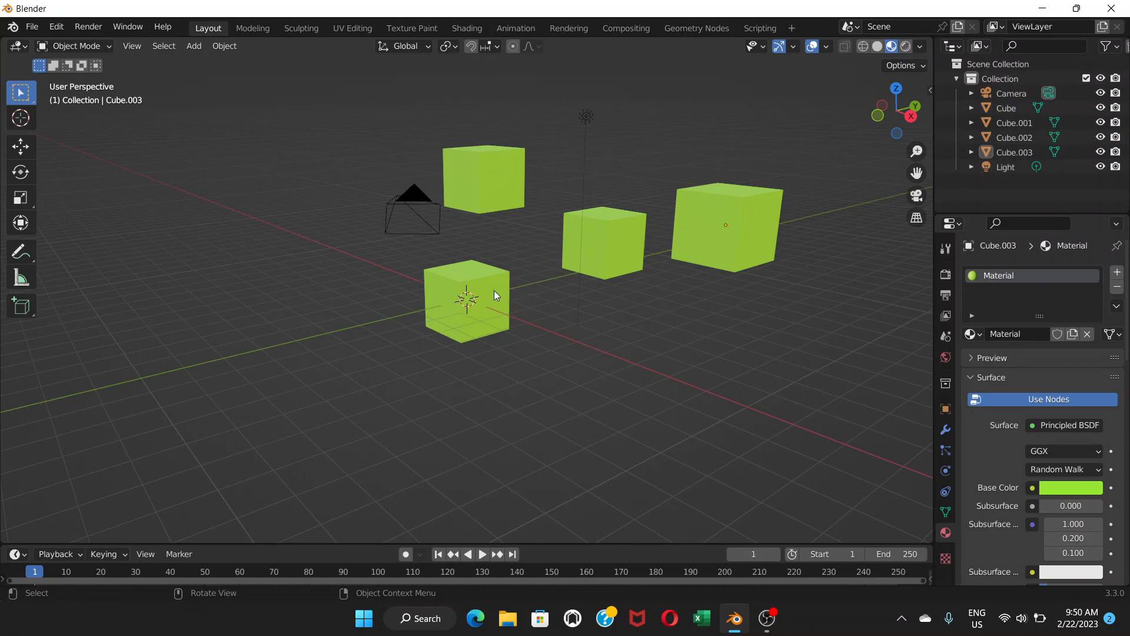
Set Base Colors per cube: front pink, right blue, back-left yellow, leaving the middle green.
{"action": "left_click", "coordinate": [467, 299]}
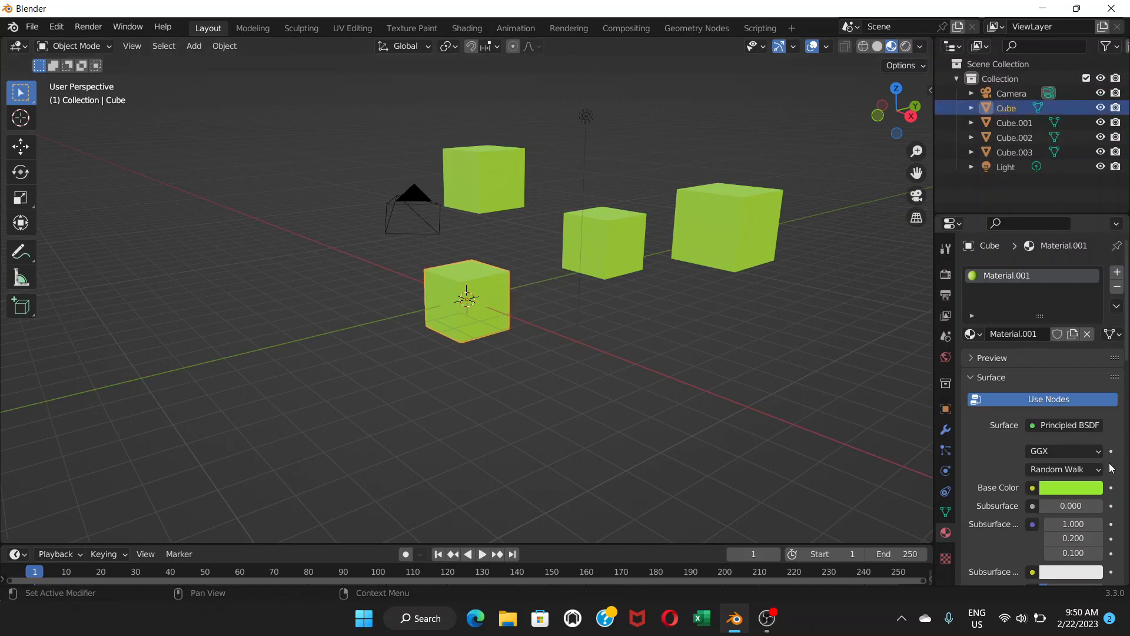
{"action": "left_click", "coordinate": [1072, 487]}
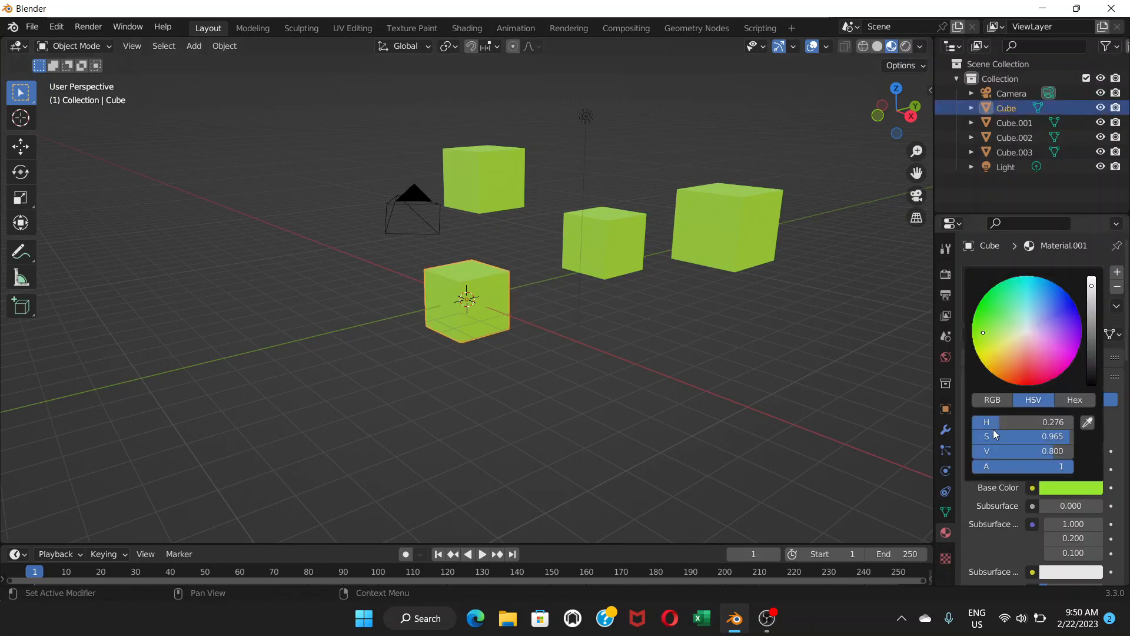
{"action": "left_click", "coordinate": [1045, 352]}
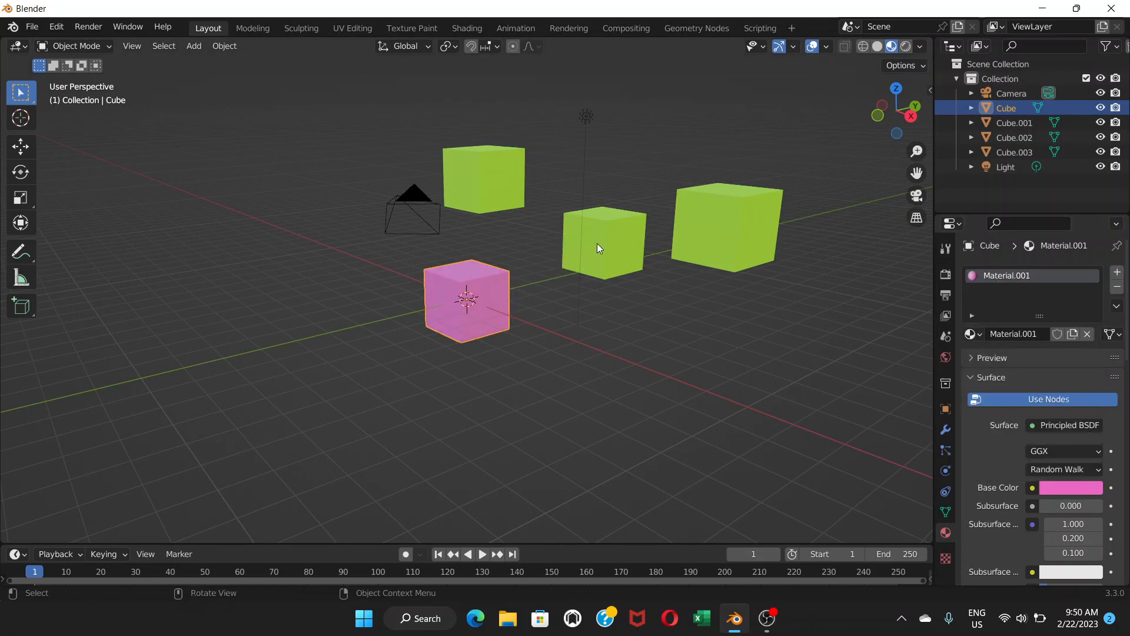
{"action": "left_click", "coordinate": [727, 226]}
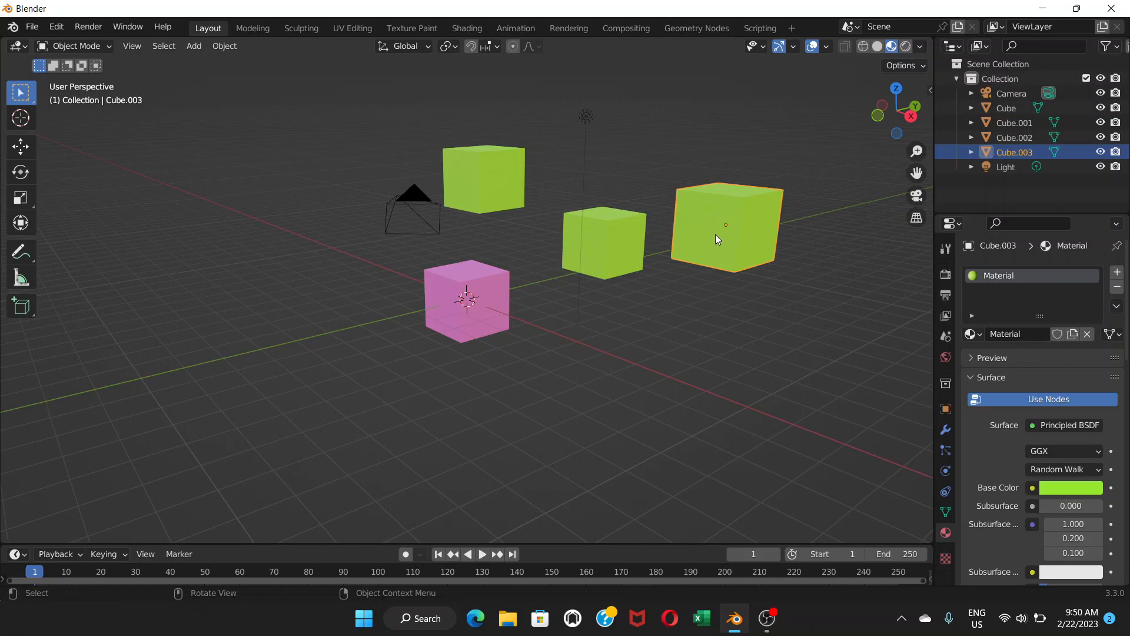
{"action": "left_click", "coordinate": [1072, 488]}
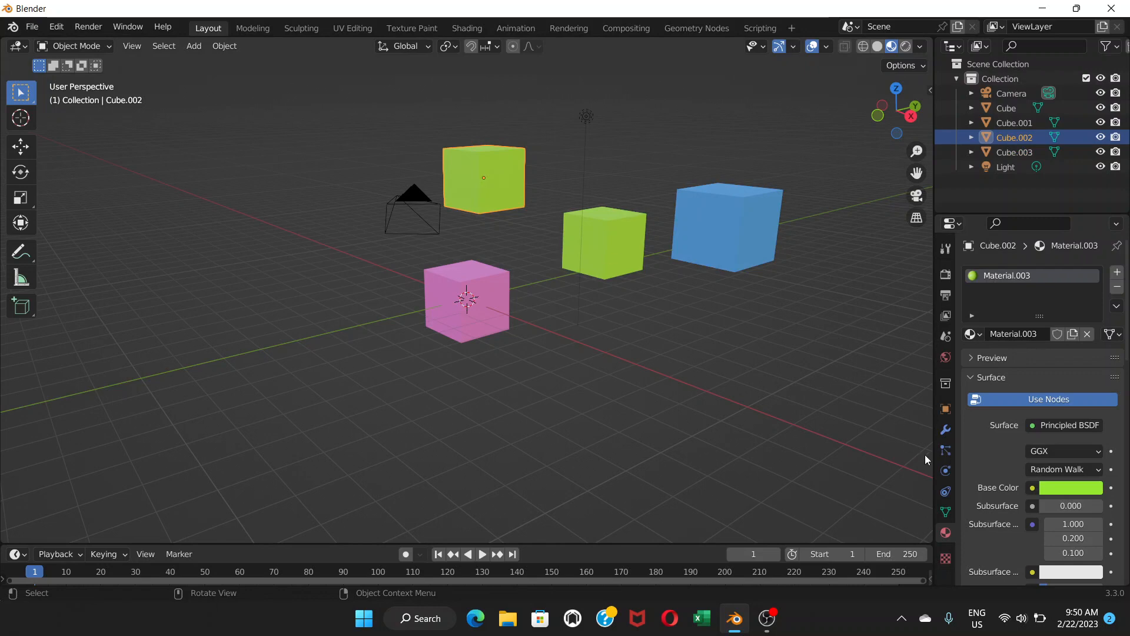
{"action": "left_click", "coordinate": [1072, 488]}
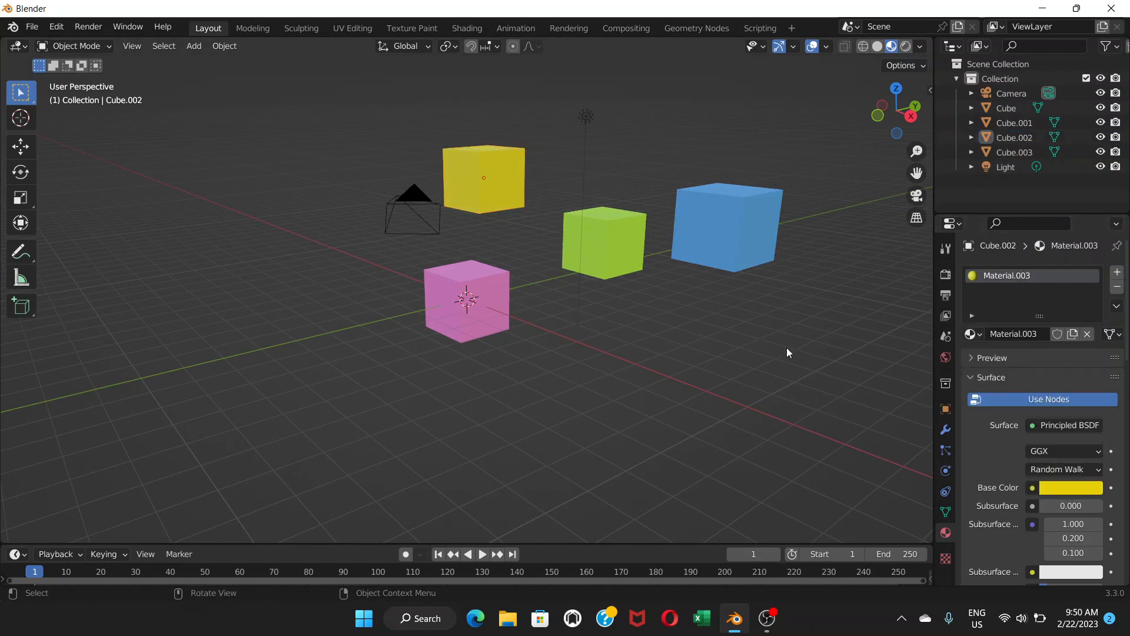
{"action": "mouse_move", "coordinate": [721, 211]}
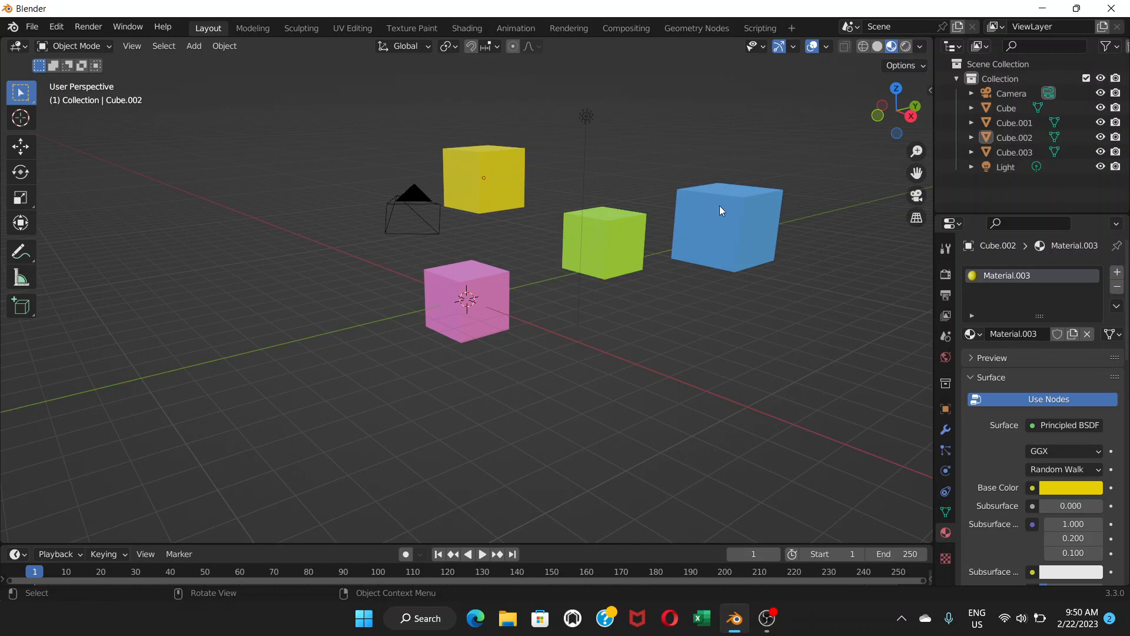
{"action": "mouse_move", "coordinate": [722, 228]}
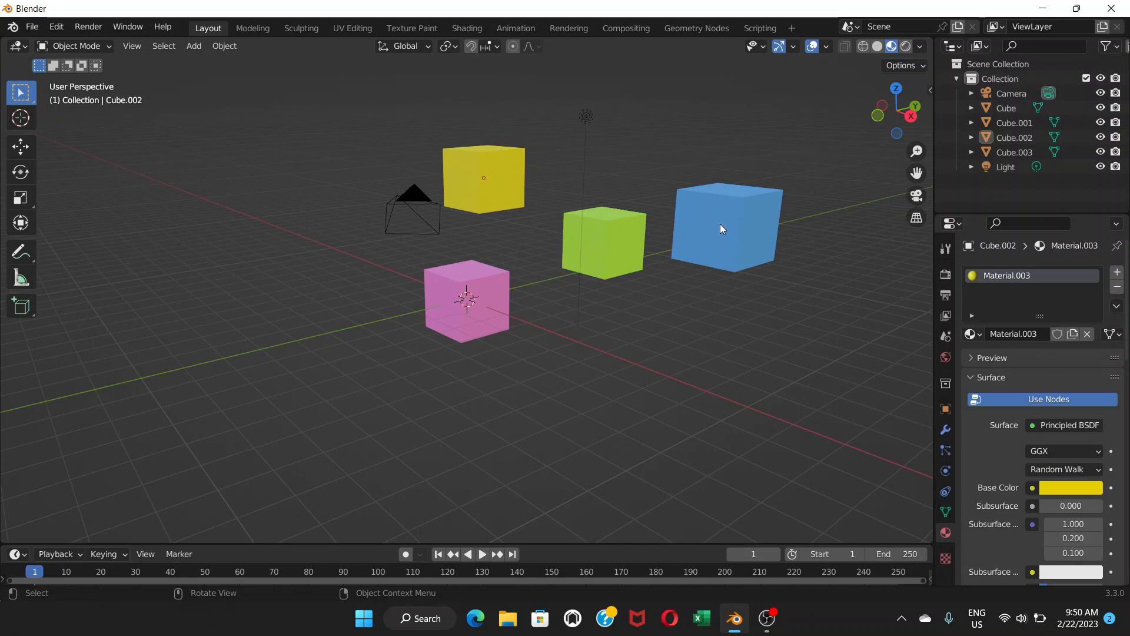
{"action": "left_click", "coordinate": [724, 228]}
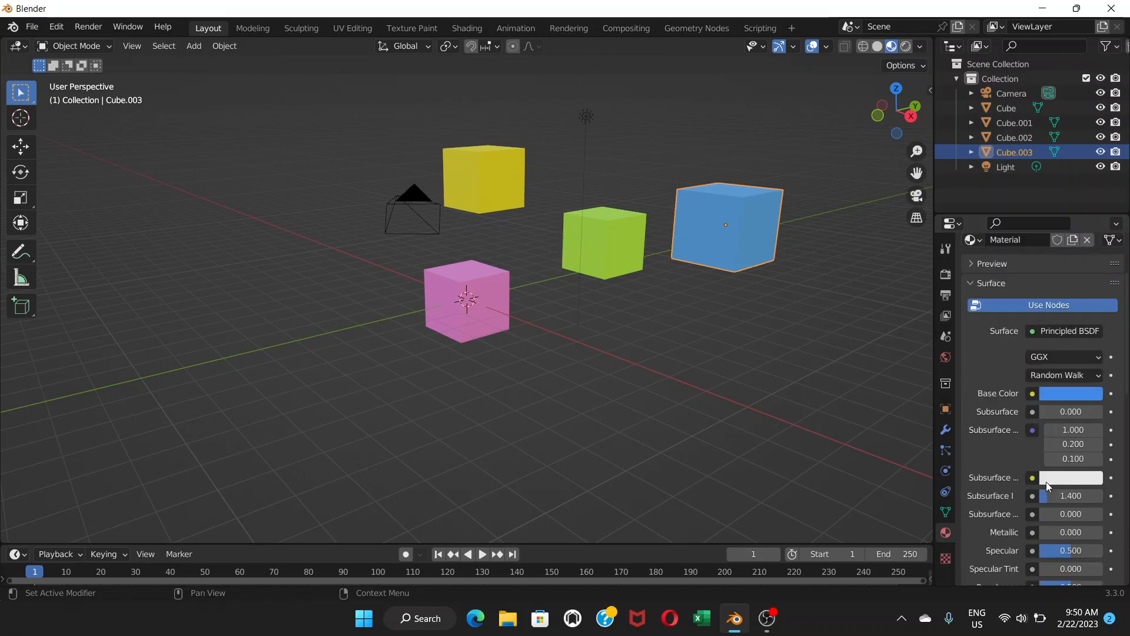
Lower the blue cube's Principled BSDF Metallic value to 0.220.
{"action": "scroll", "scroll_direction": "down", "scroll_amount": 3}
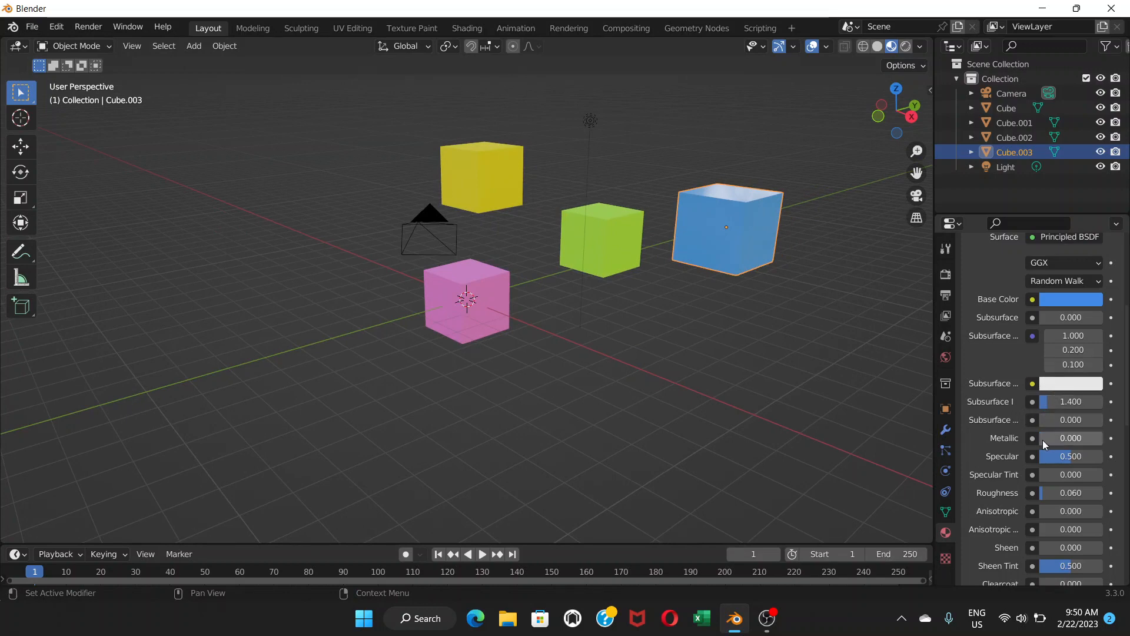
{"action": "left_click_drag", "start_coordinate": [1071, 438], "coordinate": [1070, 438]}
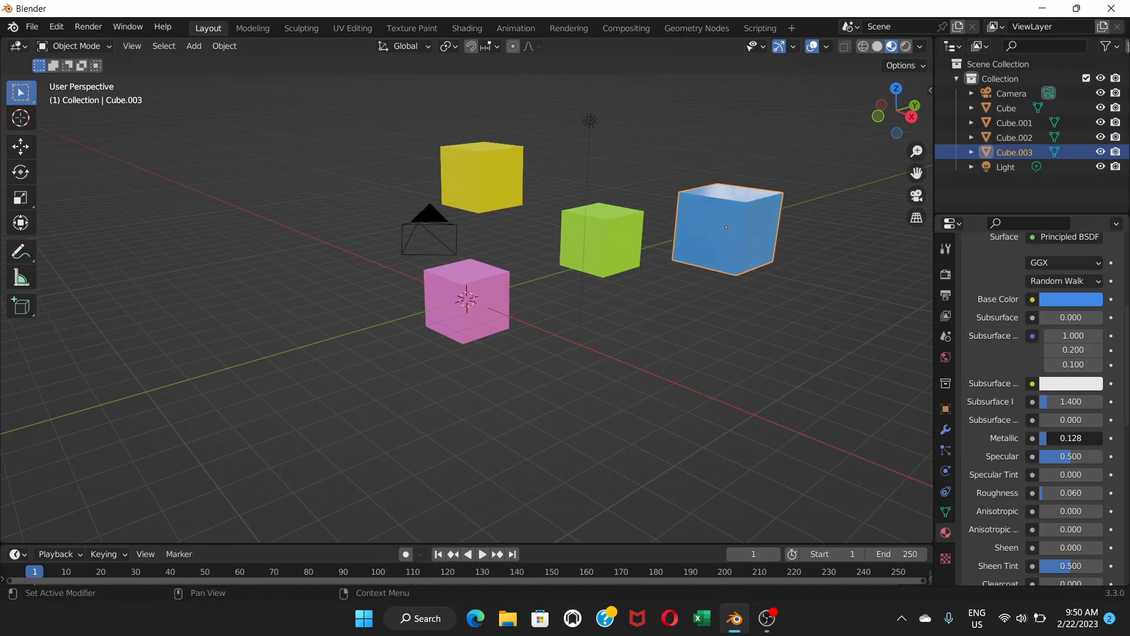
{"action": "left_click", "coordinate": [1071, 438]}
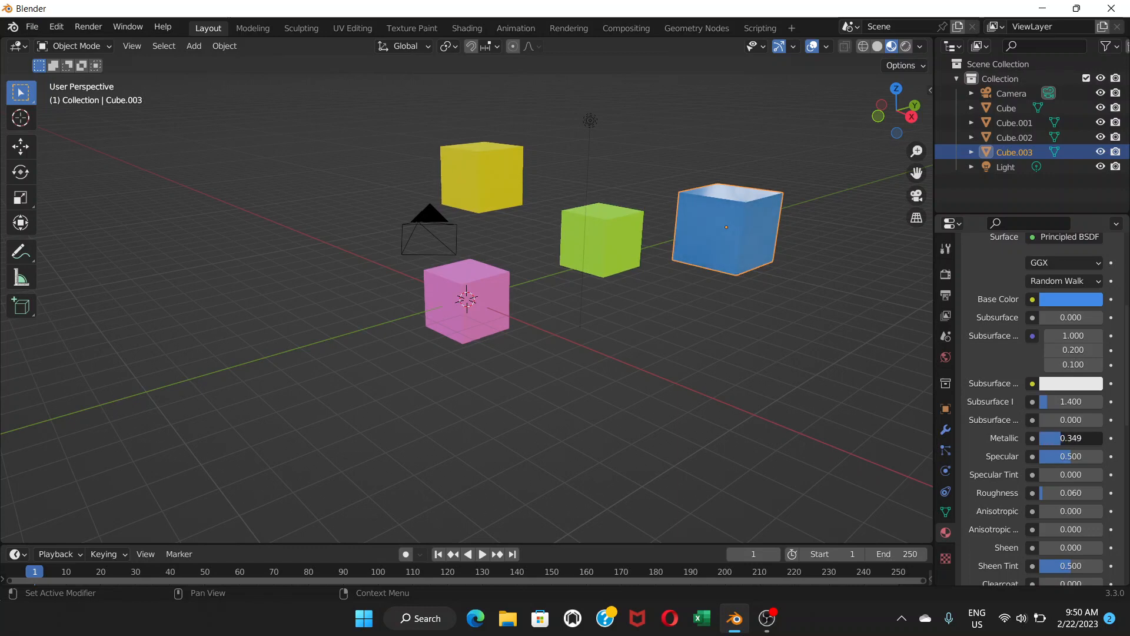
{"action": "left_click_drag", "start_coordinate": [1081, 438], "coordinate": [1060, 438]}
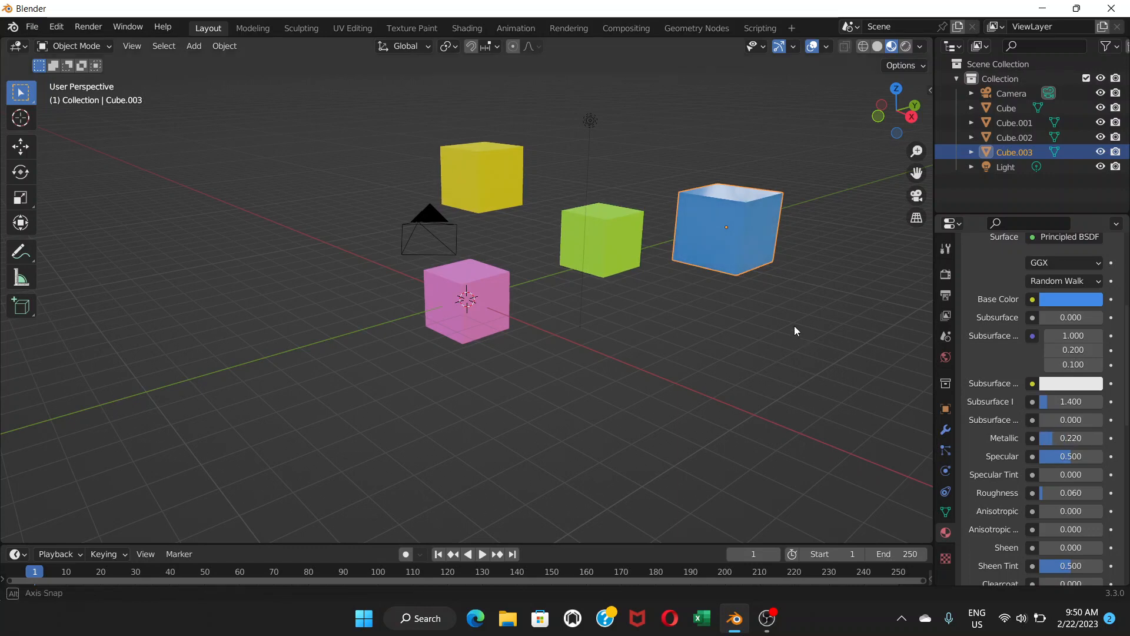
{"action": "left_click_drag", "start_coordinate": [798, 331], "coordinate": [732, 344]}
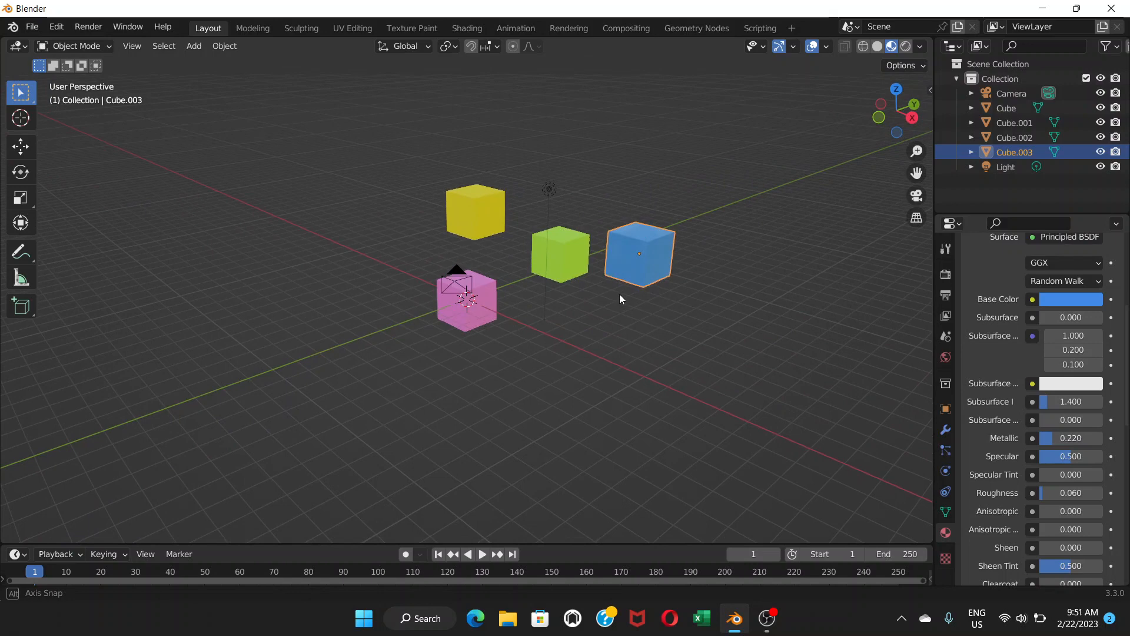
Move the Light to a new spot relative to the cubes and reselect the blue cube.
{"action": "left_click_drag", "start_coordinate": [638, 254], "coordinate": [605, 287]}
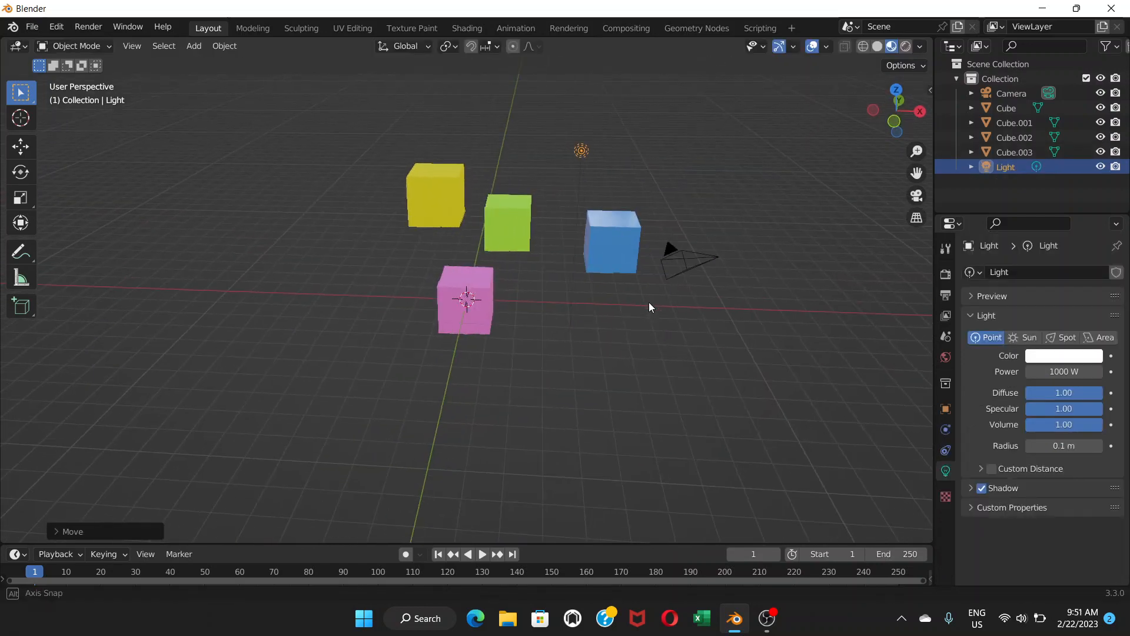
{"action": "left_click_drag", "start_coordinate": [649, 306], "coordinate": [580, 317]}
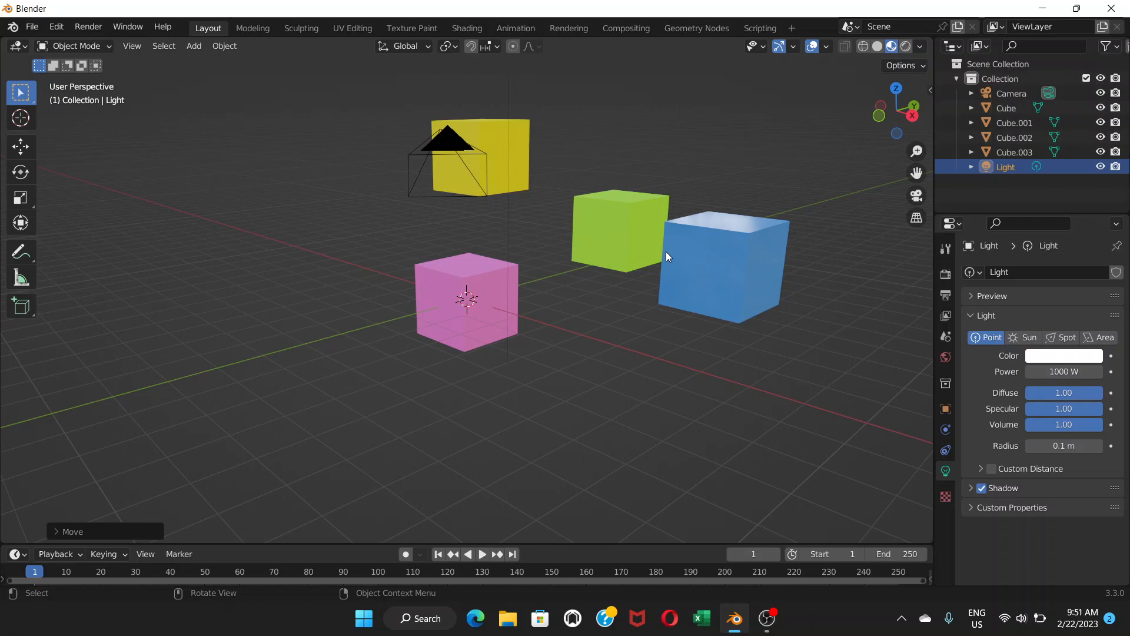
{"action": "left_click", "coordinate": [724, 259]}
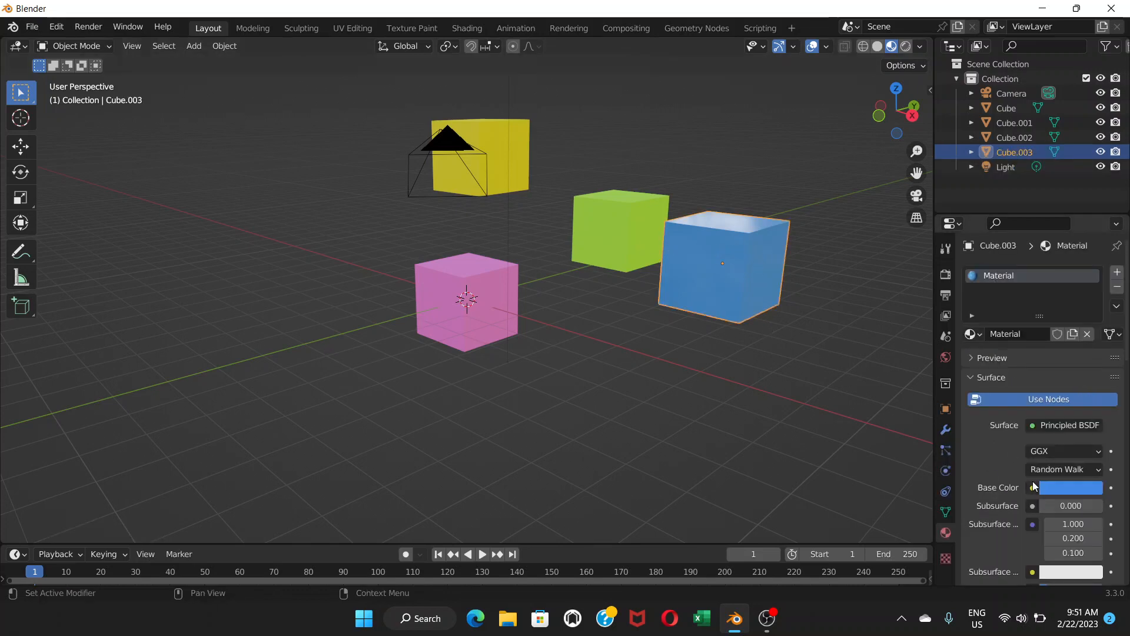
Set the blue cube's Roughness to 0.000 and Metallic to 0.202 for a mirror-like finish.
{"action": "scroll", "scroll_direction": "down", "scroll_amount": 3}
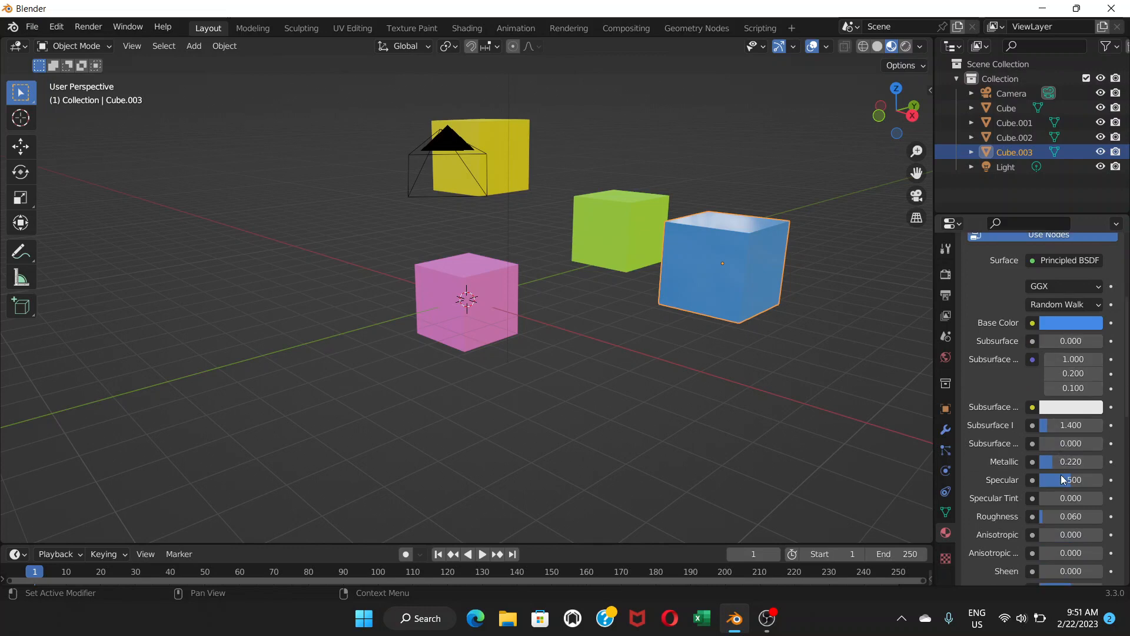
{"action": "left_click", "coordinate": [1033, 493]}
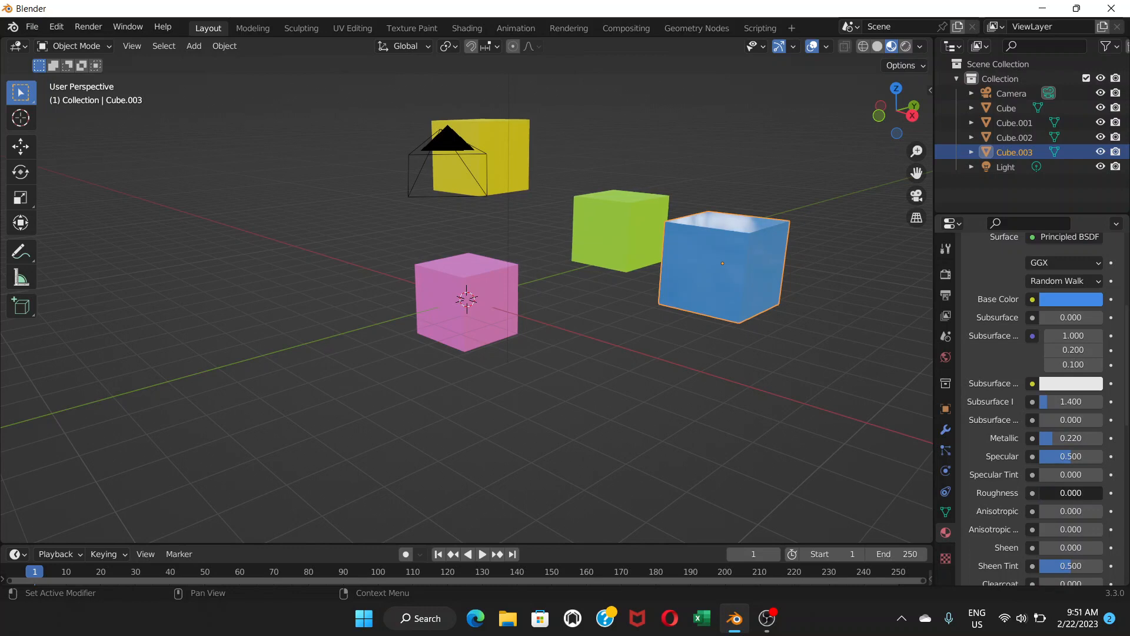
{"action": "left_click_drag", "start_coordinate": [1071, 438], "coordinate": [1058, 438]}
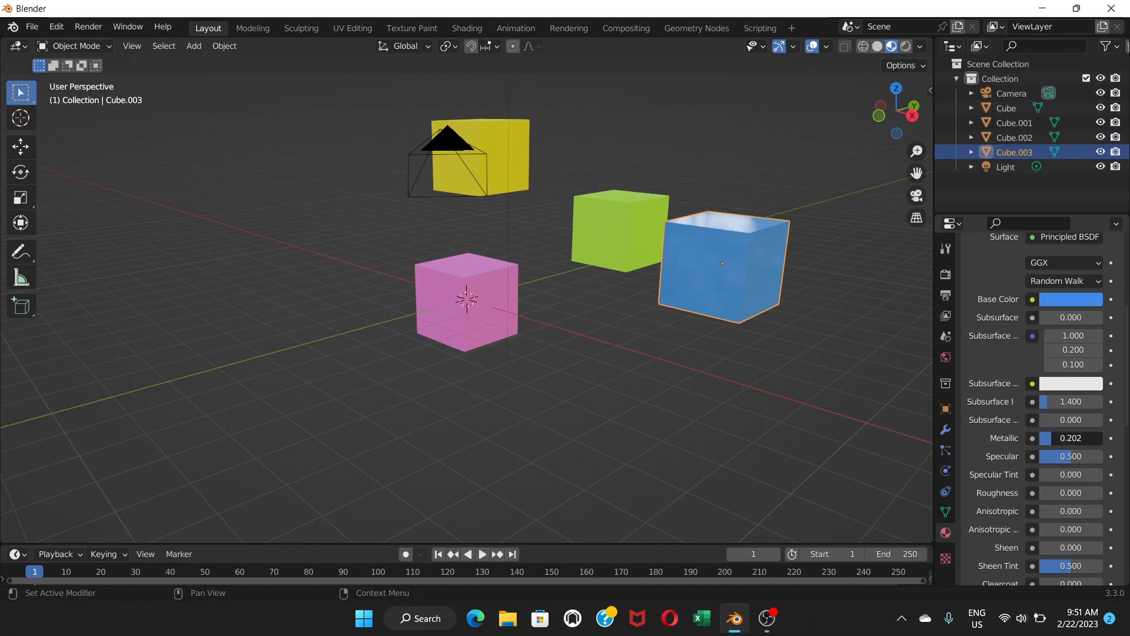
{"action": "left_click_drag", "start_coordinate": [1071, 438], "coordinate": [1081, 438]}
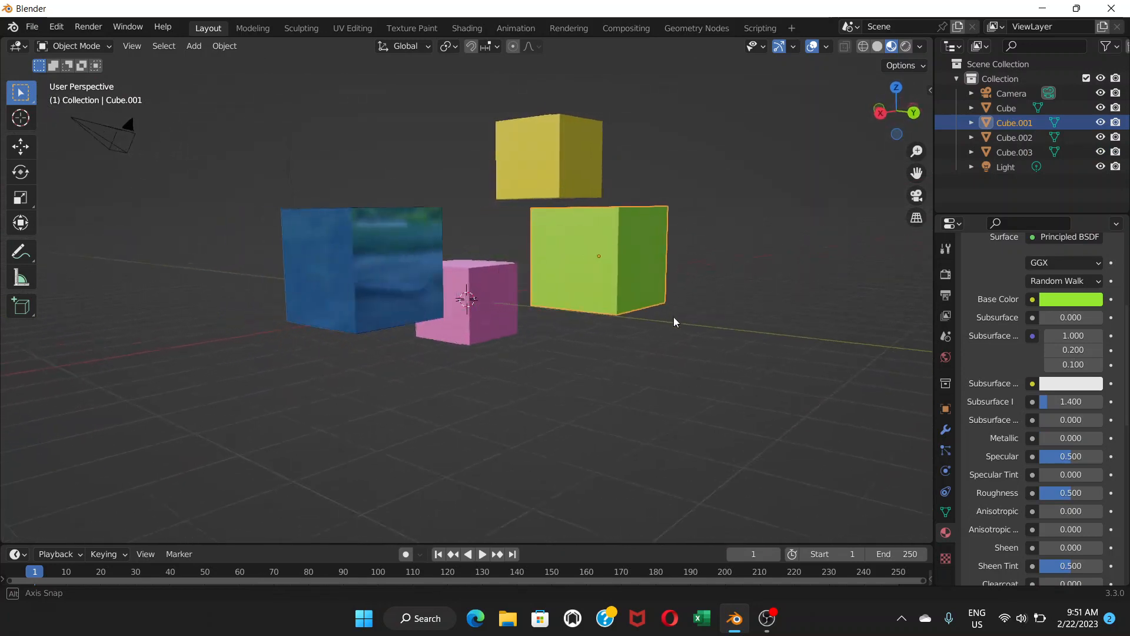
{"action": "left_click_drag", "start_coordinate": [676, 321], "coordinate": [707, 317]}
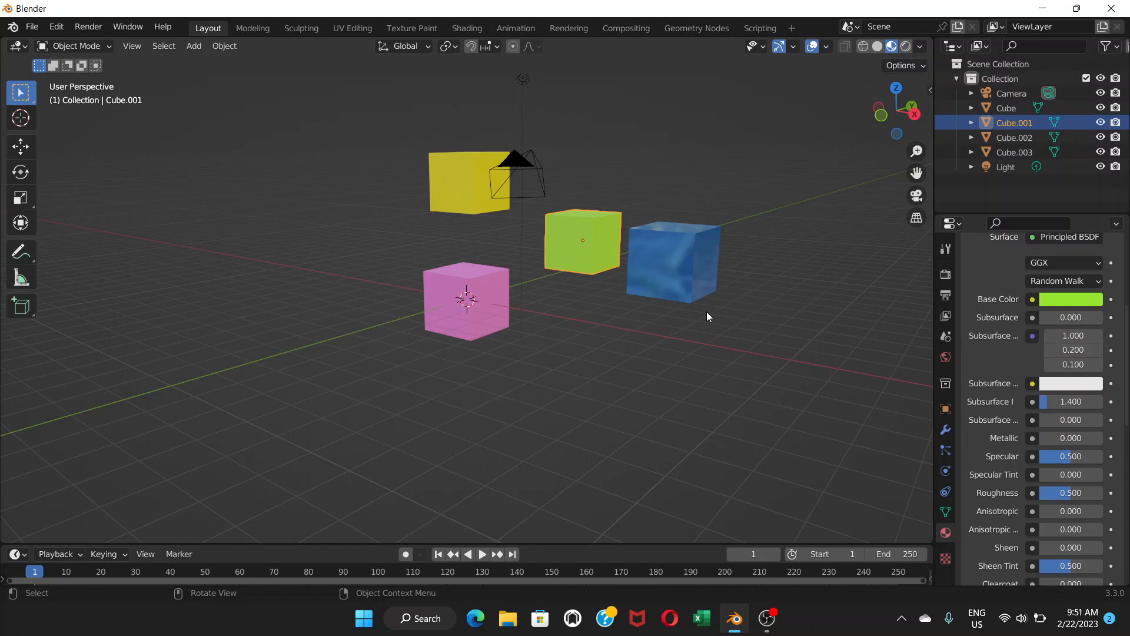
{"action": "left_click_drag", "start_coordinate": [707, 317], "coordinate": [637, 290]}
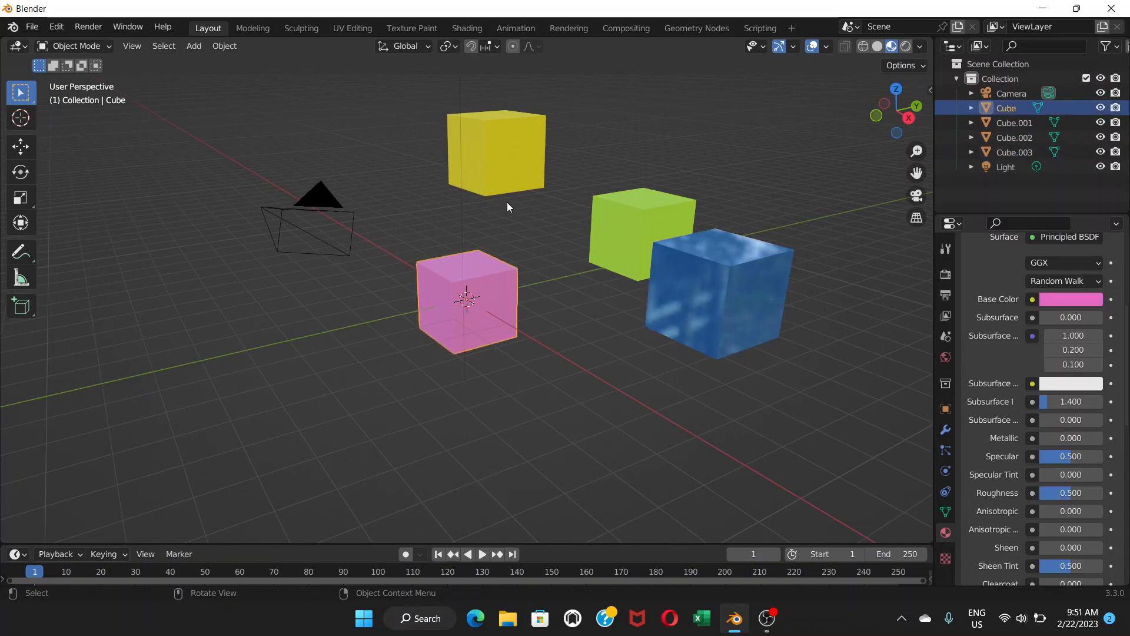
{"action": "mouse_move", "coordinate": [516, 166]}
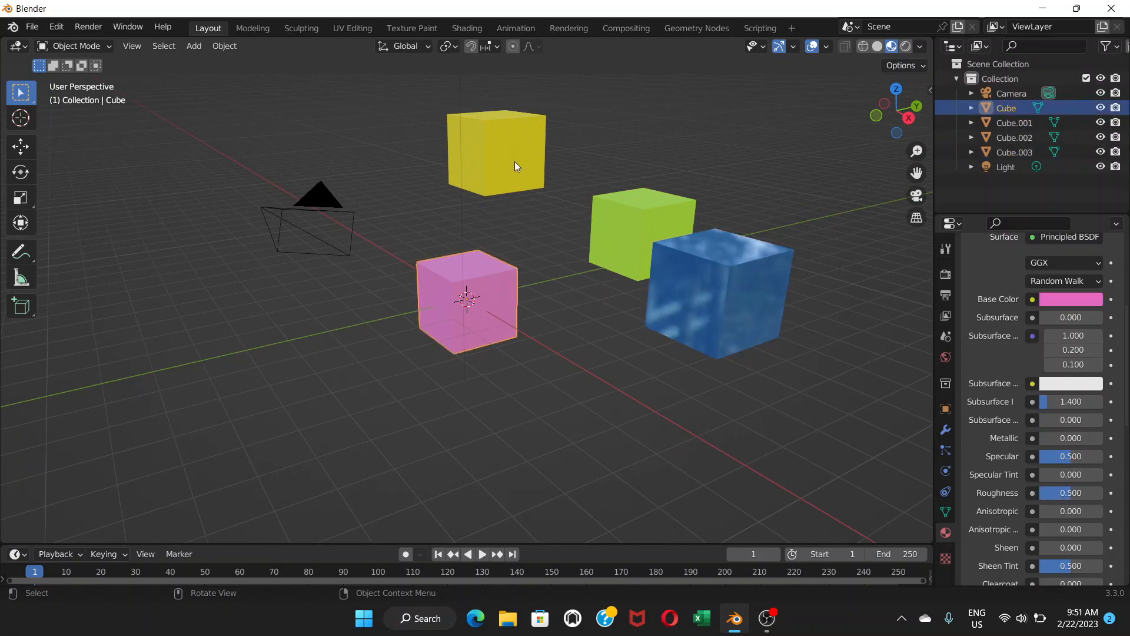
{"action": "left_click", "coordinate": [495, 149]}
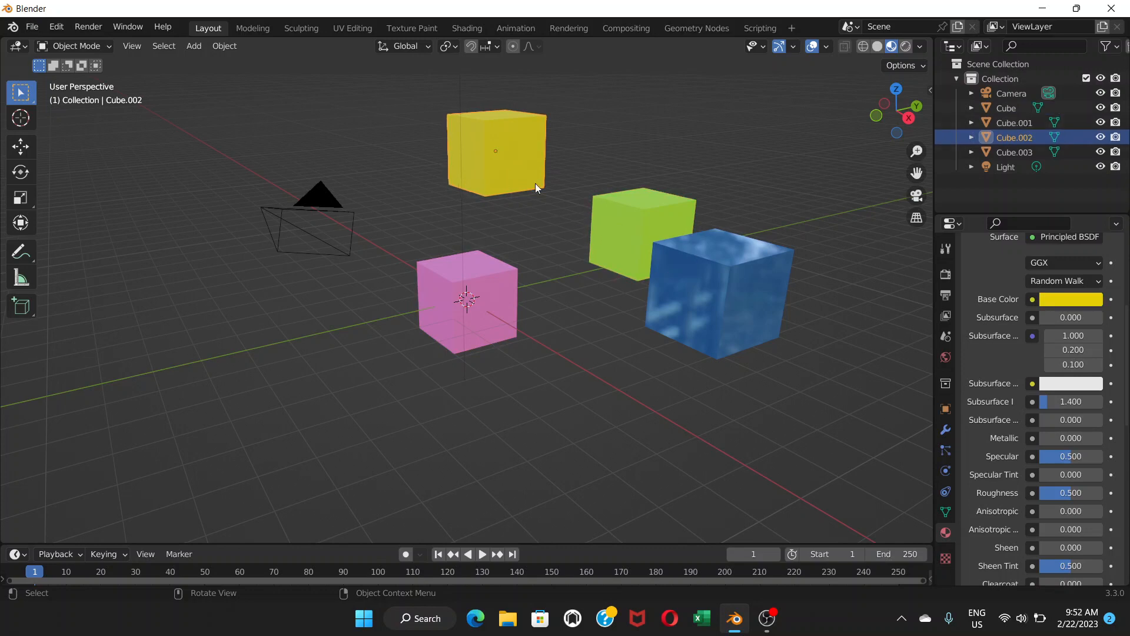
{"action": "mouse_move", "coordinate": [619, 230]}
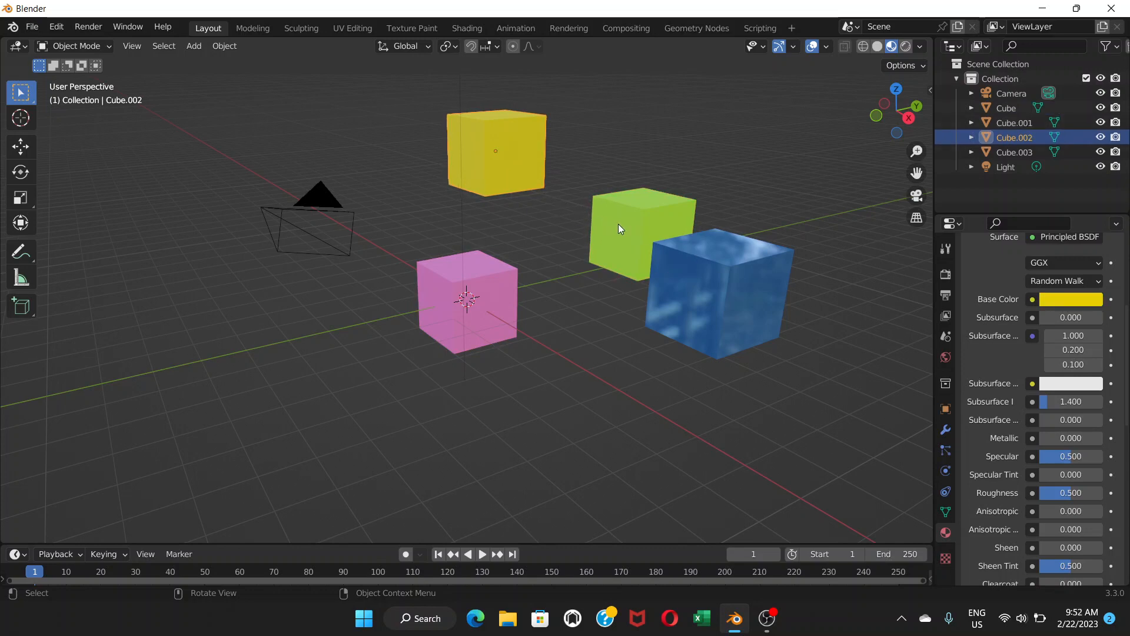
{"action": "mouse_move", "coordinate": [597, 262]}
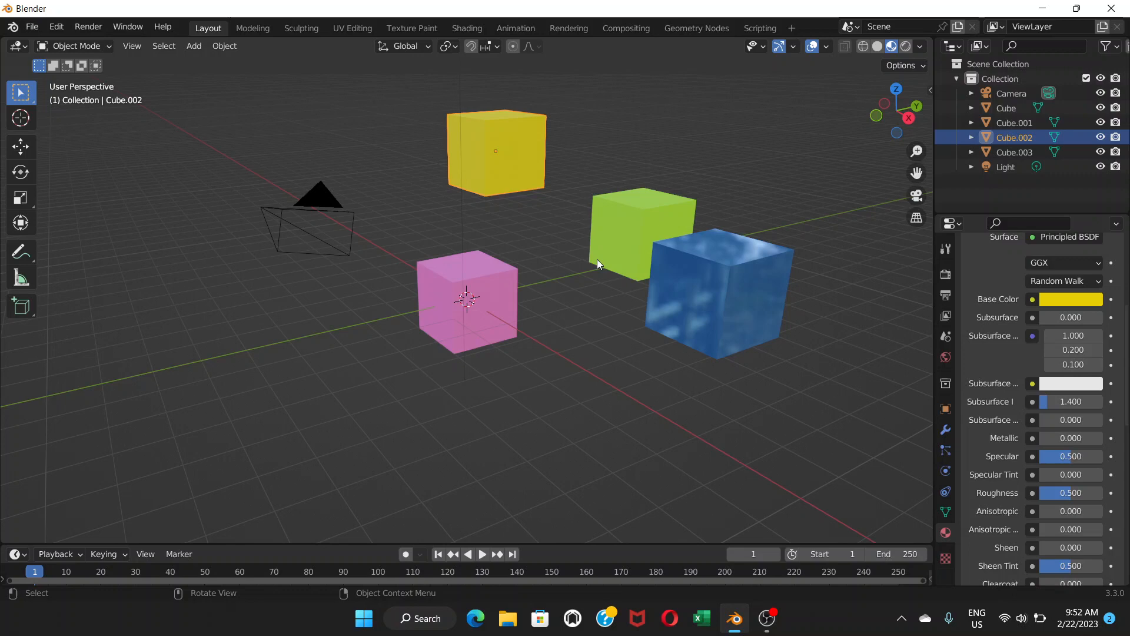
{"action": "mouse_move", "coordinate": [682, 294]}
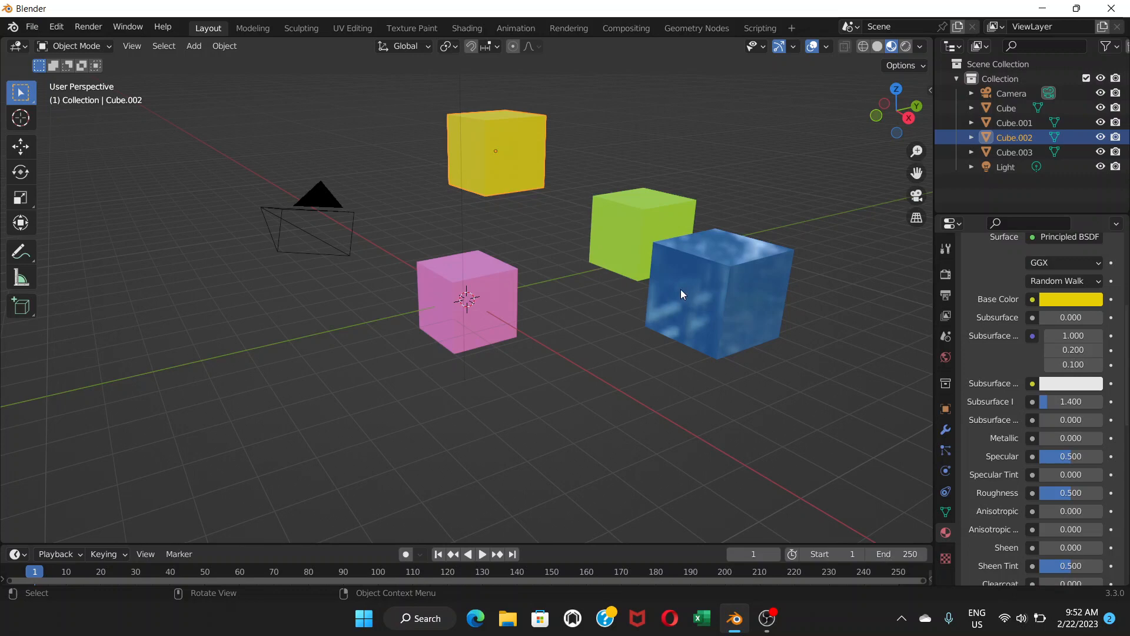
{"action": "mouse_move", "coordinate": [688, 287]}
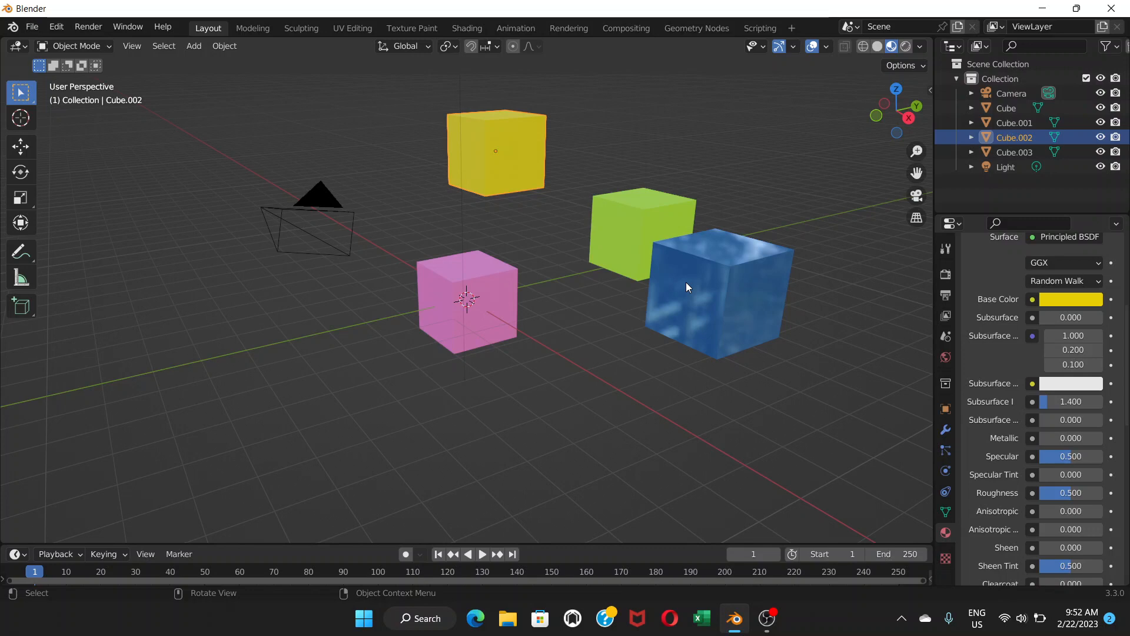
{"action": "mouse_move", "coordinate": [149, 109]}
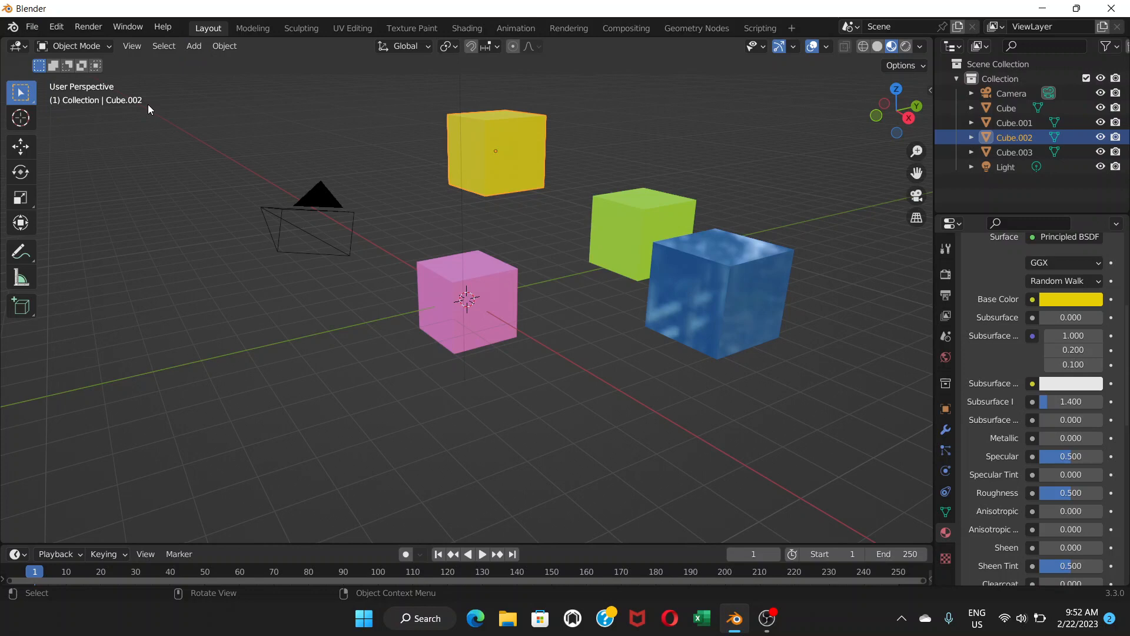
Make the yellow cube's object, data and material single-user via Object > Relations.
{"action": "left_click", "coordinate": [224, 46]}
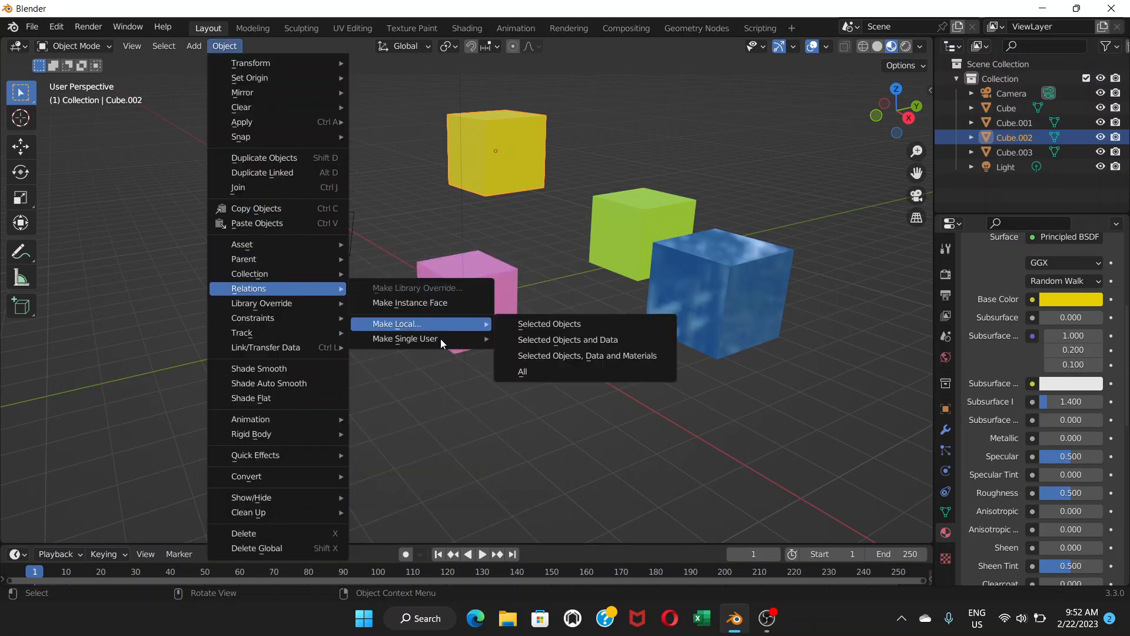
{"action": "mouse_move", "coordinate": [407, 338]}
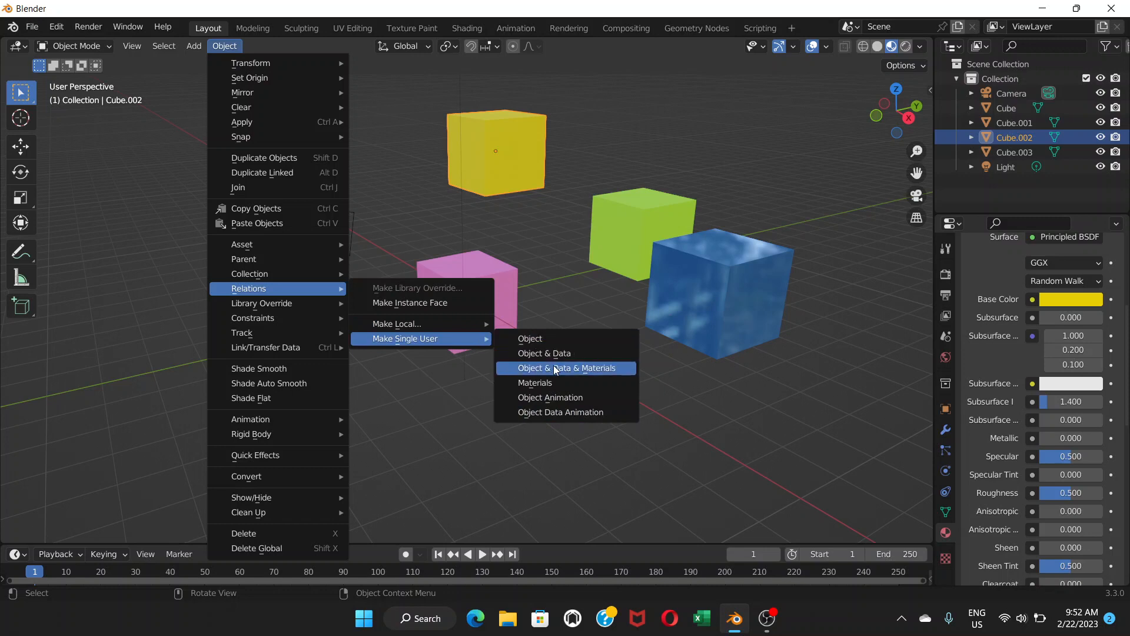
{"action": "mouse_move", "coordinate": [573, 374]}
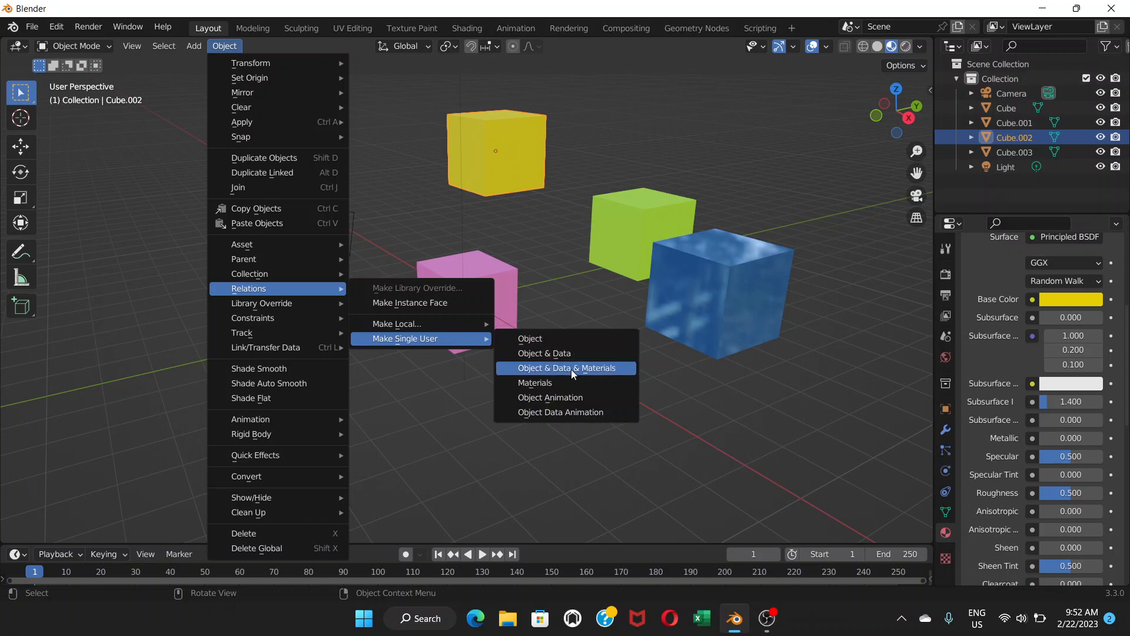
{"action": "left_click", "coordinate": [567, 368]}
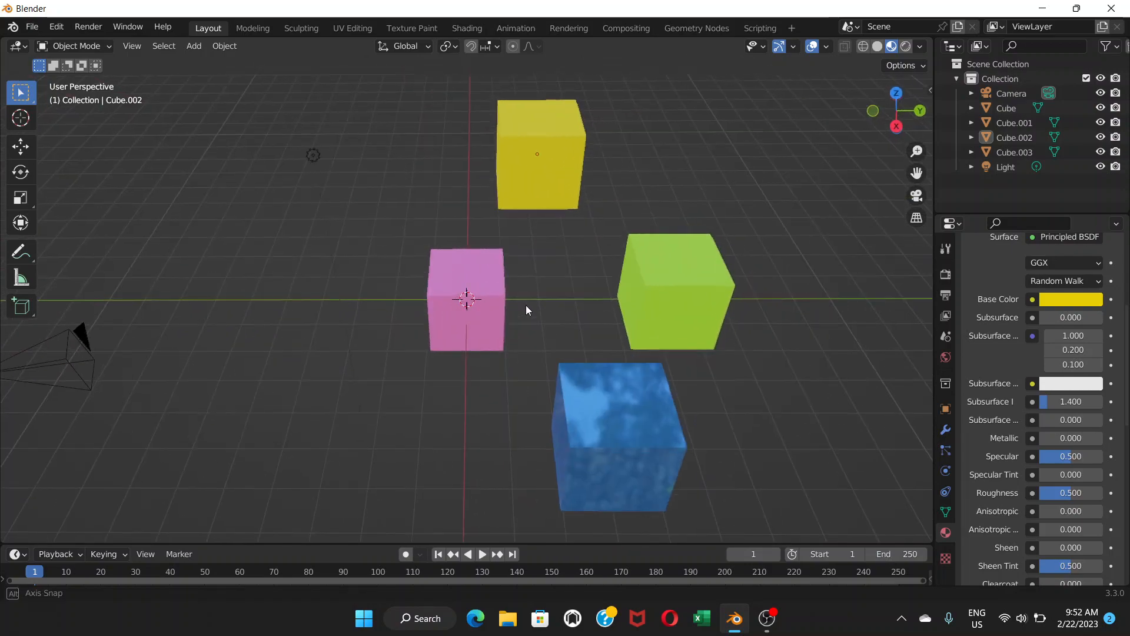
{"action": "left_click_drag", "start_coordinate": [526, 310], "coordinate": [545, 291]}
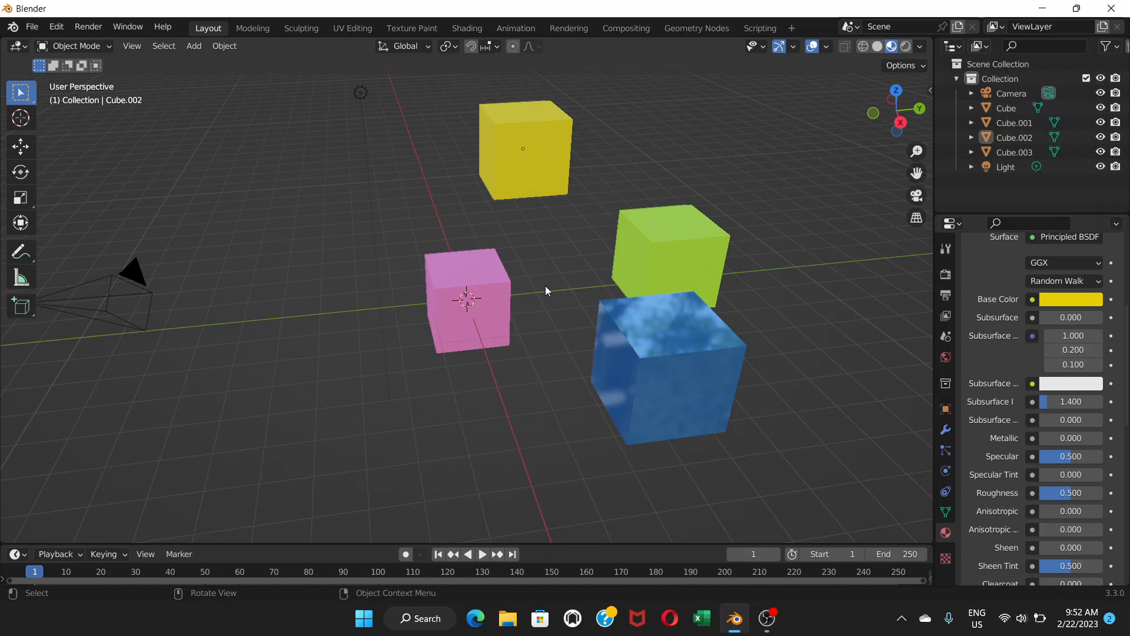
{"action": "mouse_move", "coordinate": [669, 330]}
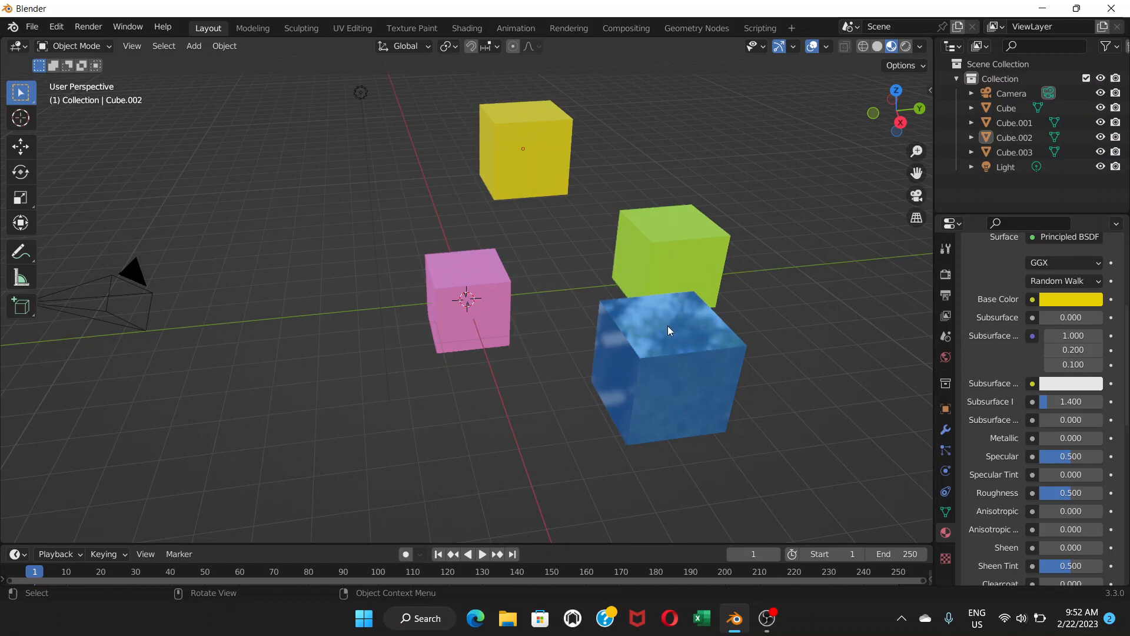
{"action": "mouse_move", "coordinate": [723, 333]}
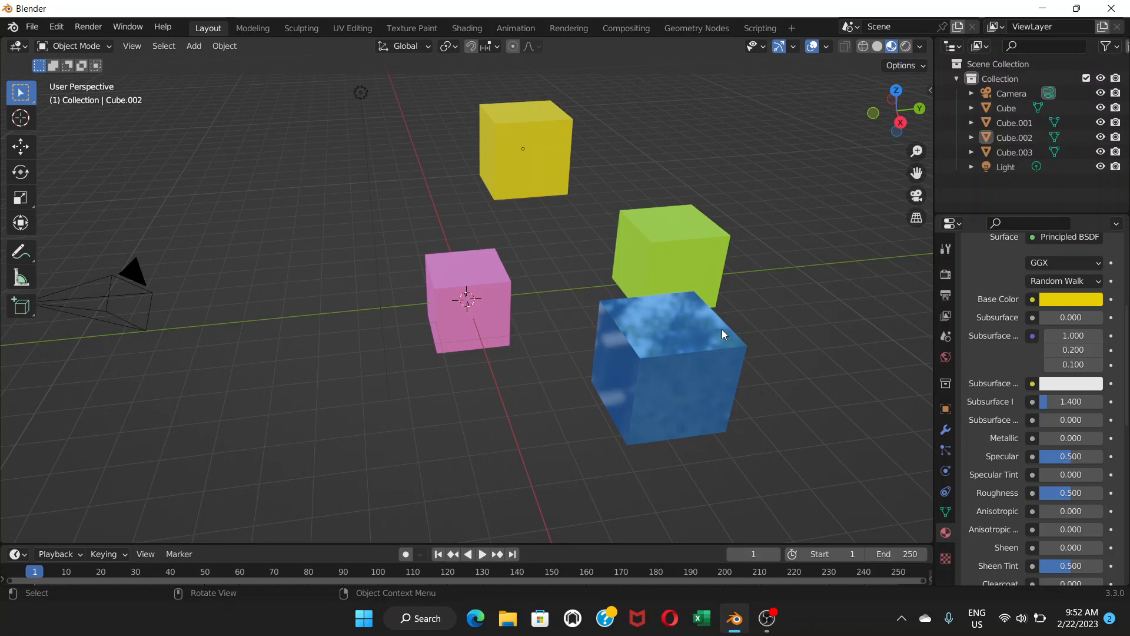
{"action": "mouse_move", "coordinate": [789, 329]}
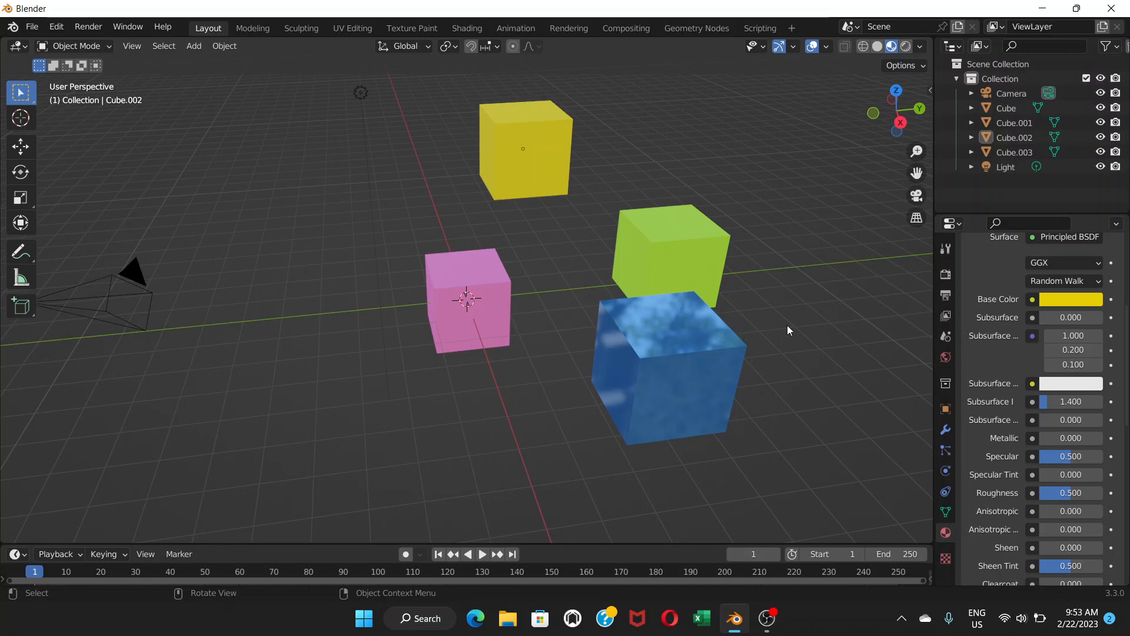